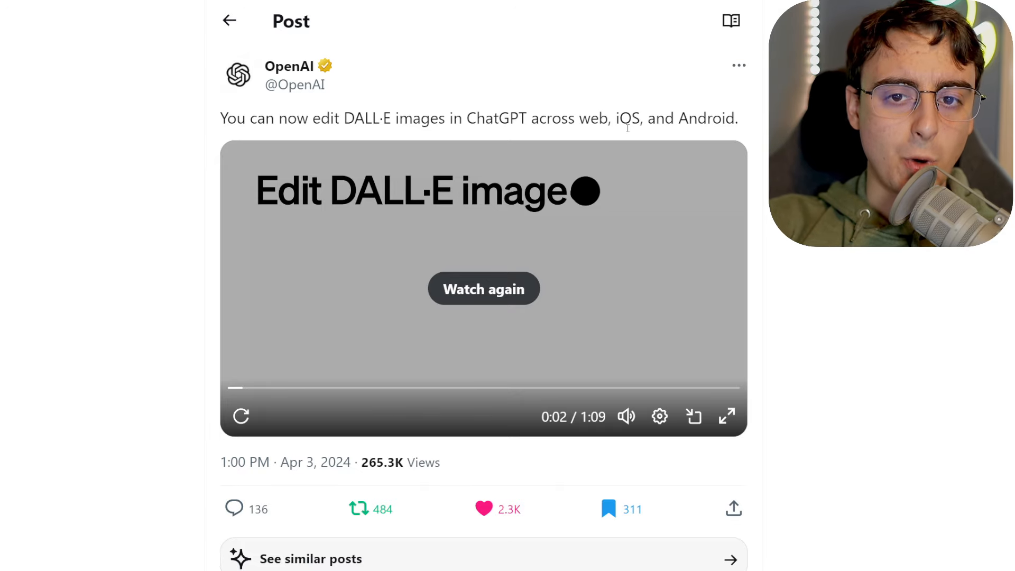
# Expand OpenAI's DALL·E image editing announcement video to full screen.
pyautogui.click(728, 416)
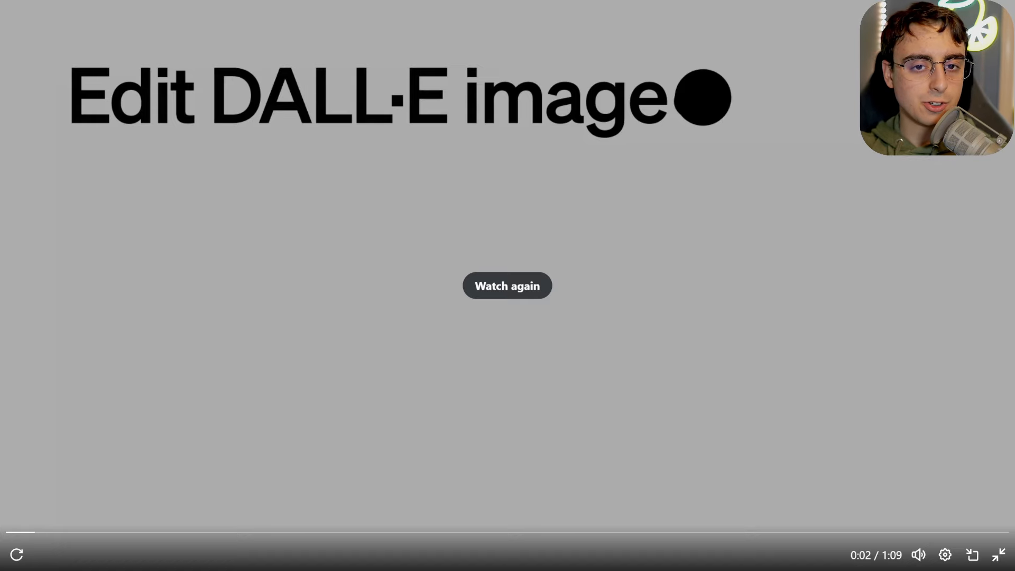
# Rewind the announcement video to the beginning and play it again.
pyautogui.moveTo(39, 532); pyautogui.dragTo(30, 532)
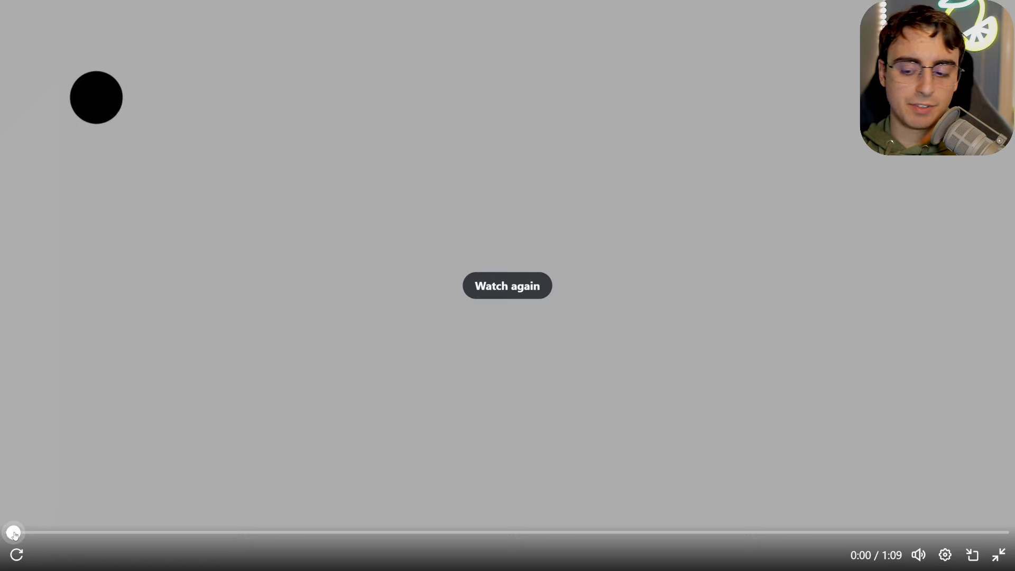
pyautogui.click(919, 556)
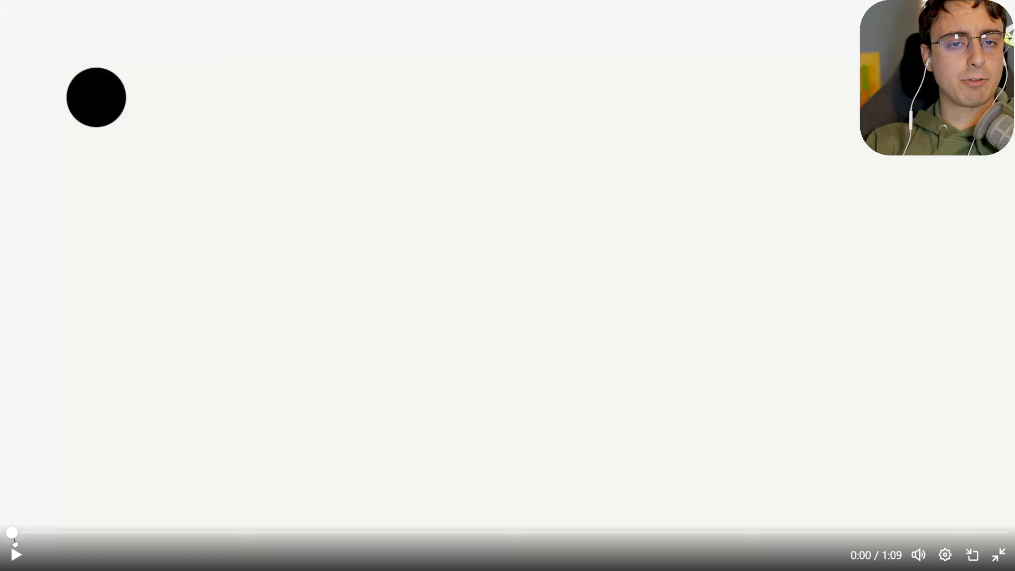
pyautogui.click(16, 556)
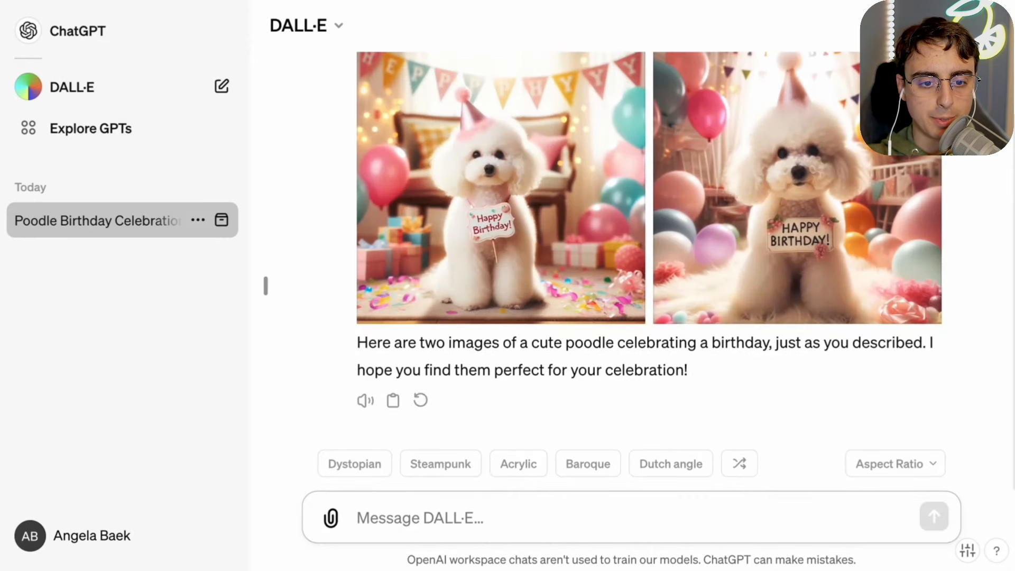
# Leave the X demo video and navigate the browser to ChatGPT's GPT store page.
pyautogui.click(500, 188)
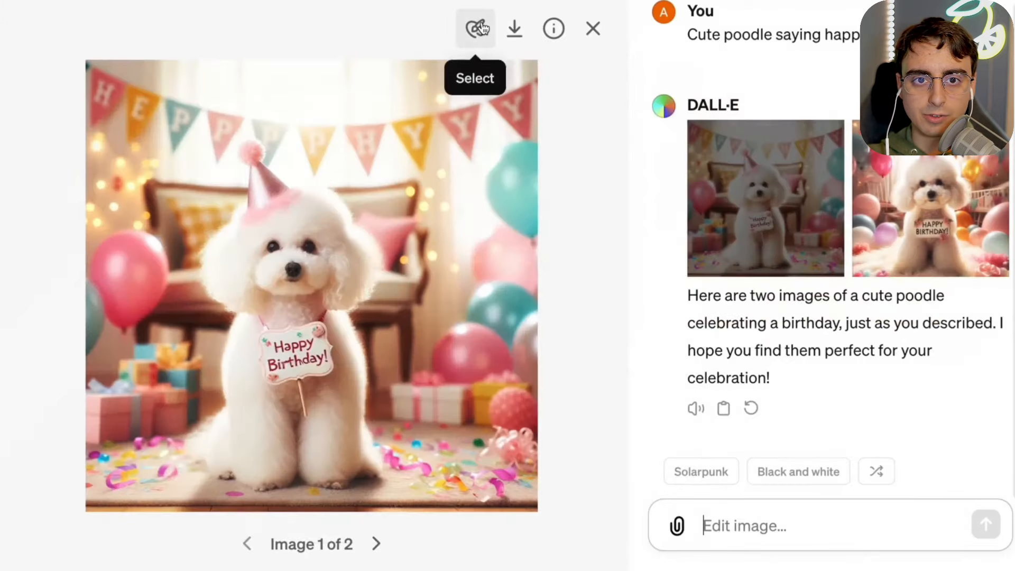
pyautogui.click(474, 28)
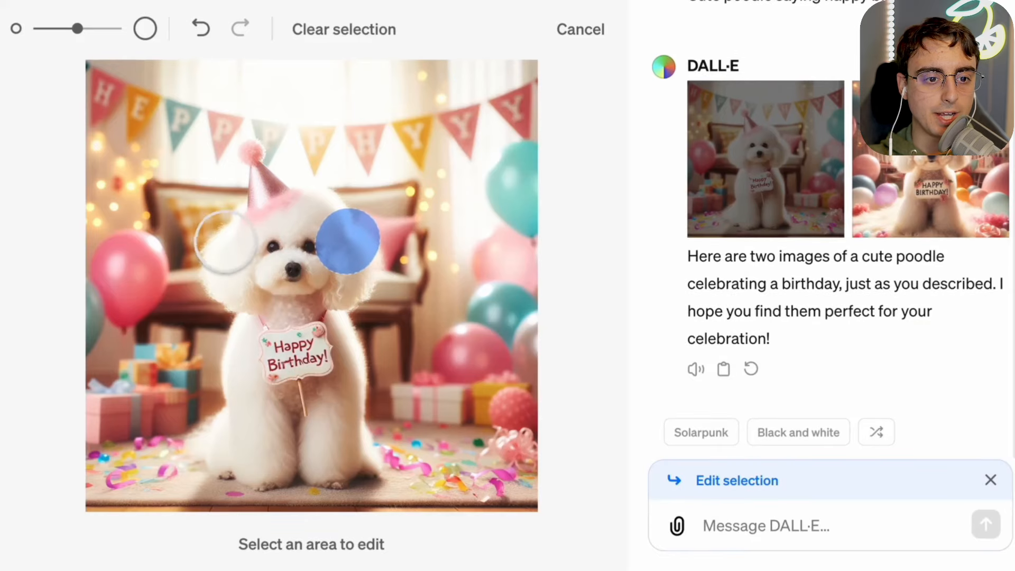
pyautogui.click(230, 243)
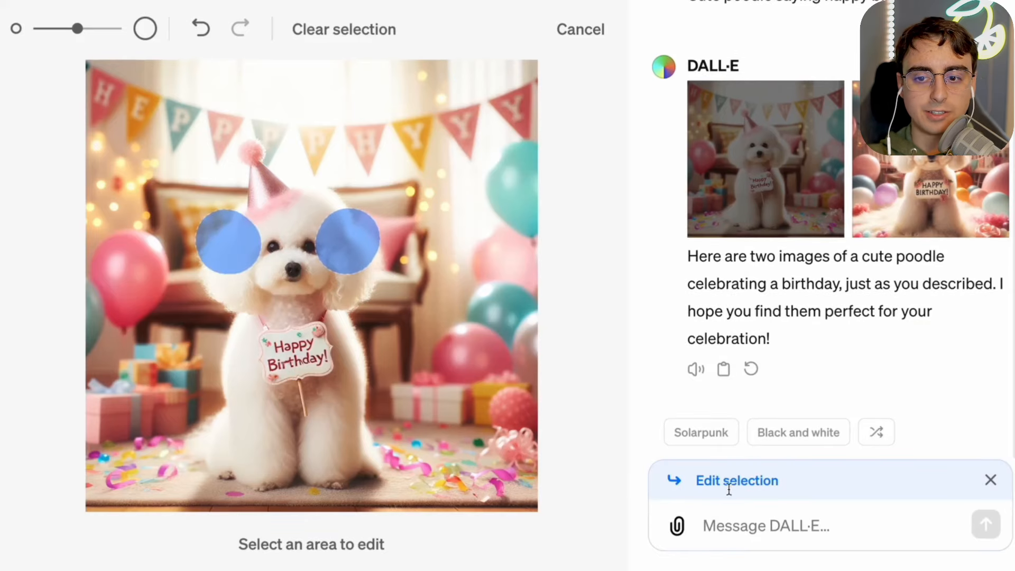
pyautogui.write('A')
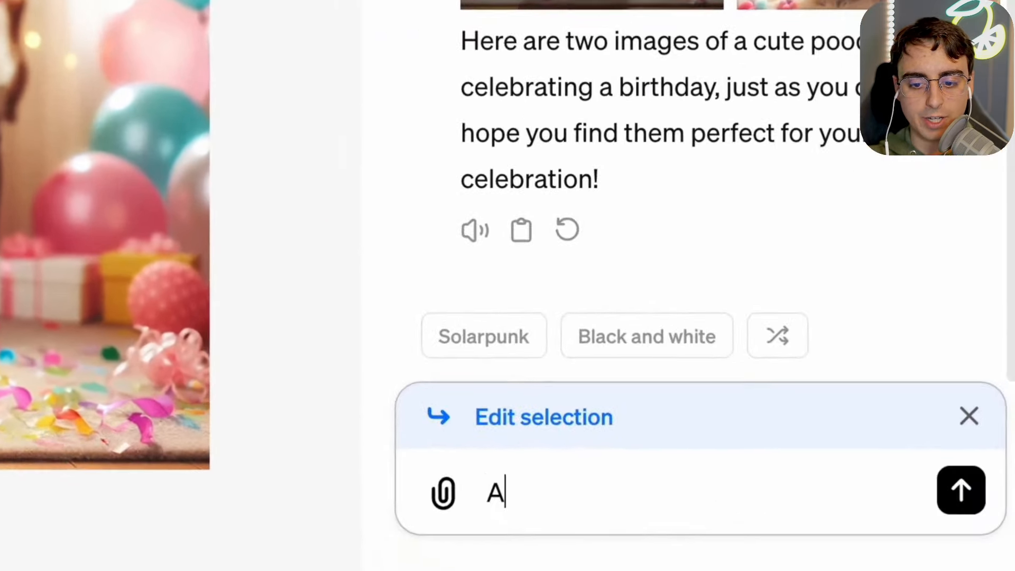
pyautogui.write('dd bows')
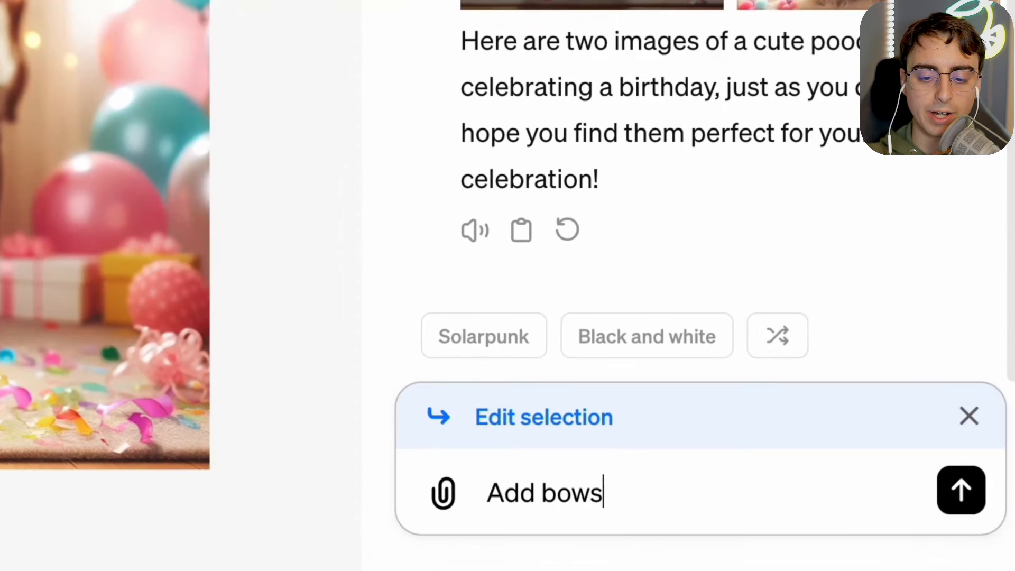
pyautogui.click(961, 489)
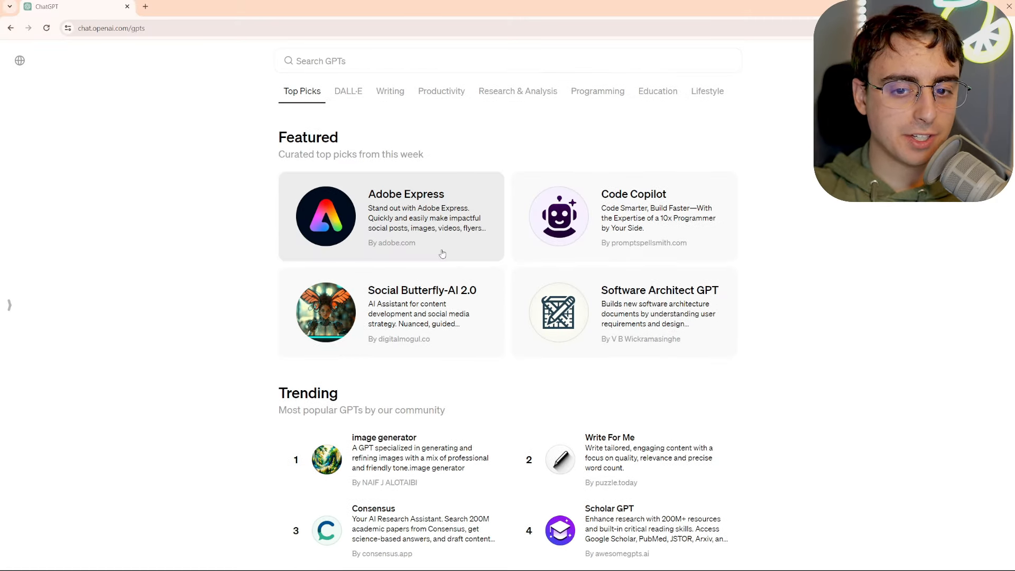
# Scroll the GPT store and open the DALL·E chat with the frog-on-bicycle images.
pyautogui.scroll(-3)
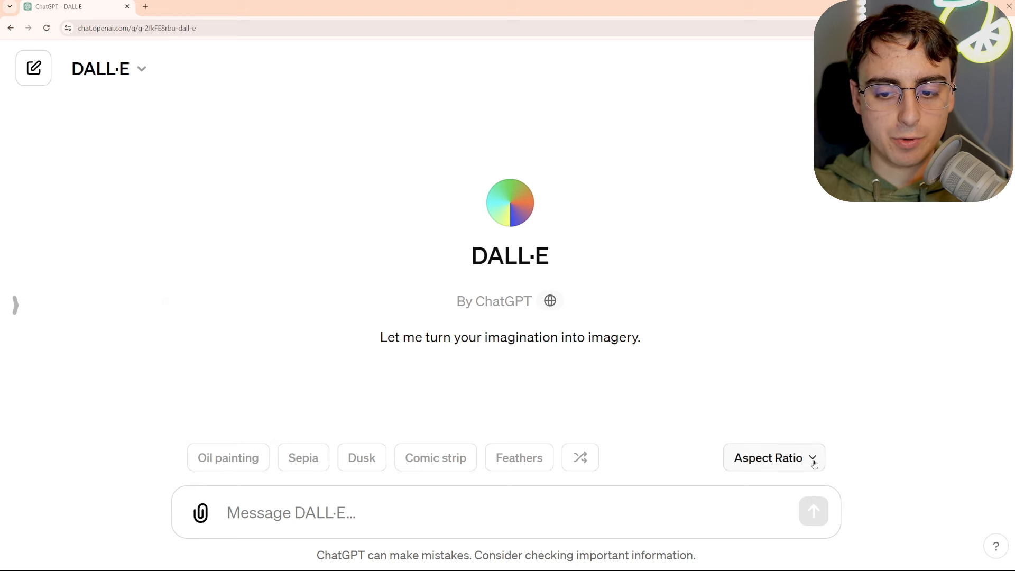
pyautogui.click(769, 458)
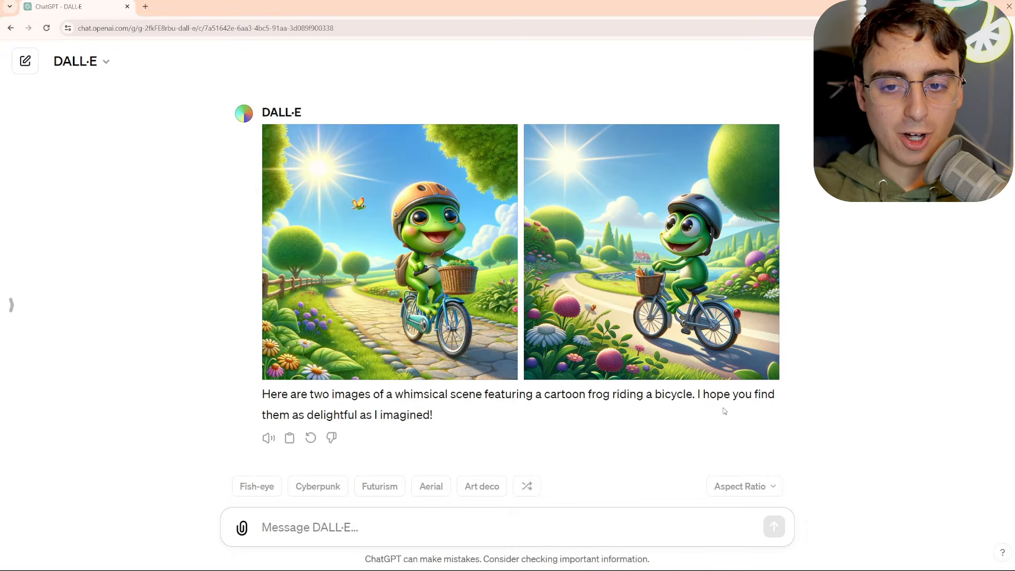
# Mark the frog's helmet and sky and request an Abraham Lincoln-style top hat.
pyautogui.click(388, 252)
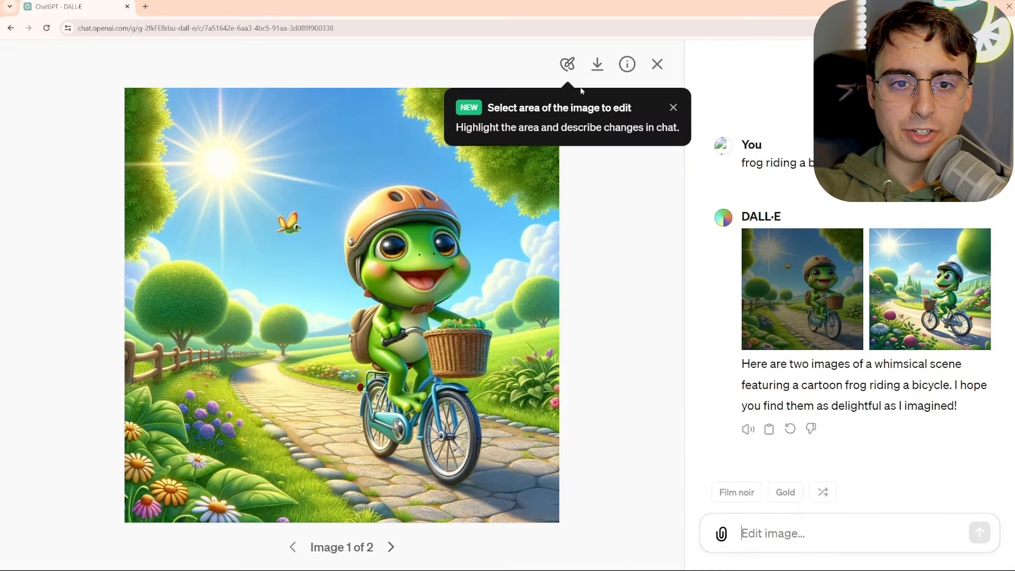
pyautogui.click(567, 65)
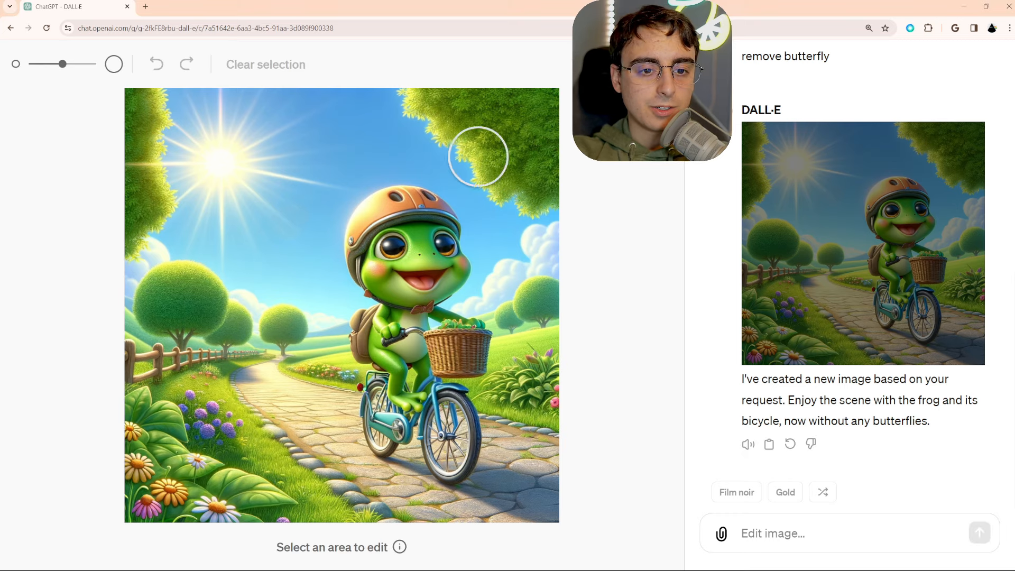
pyautogui.moveTo(62, 64); pyautogui.dragTo(47, 64)
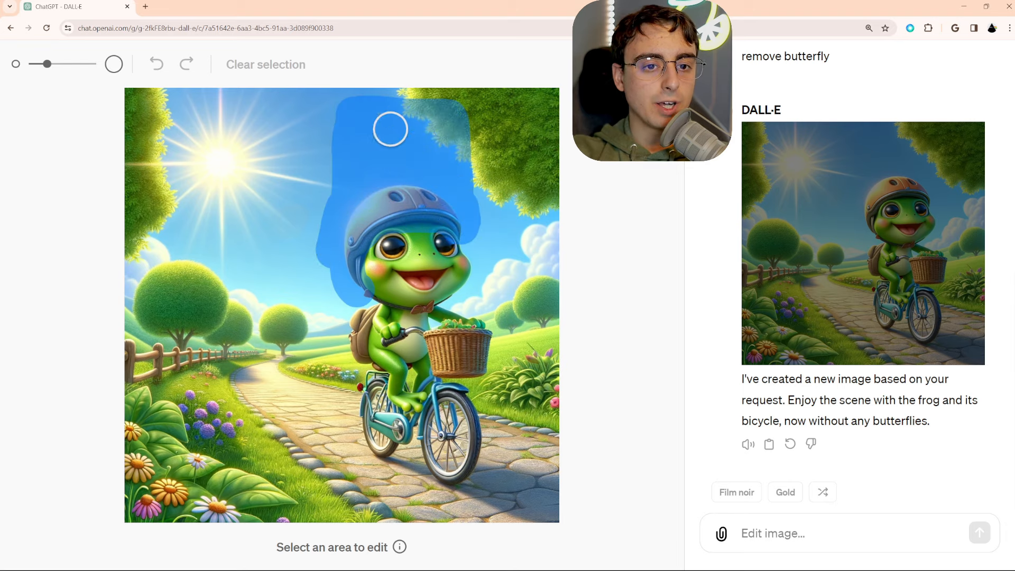
pyautogui.write('give him a top hat like')
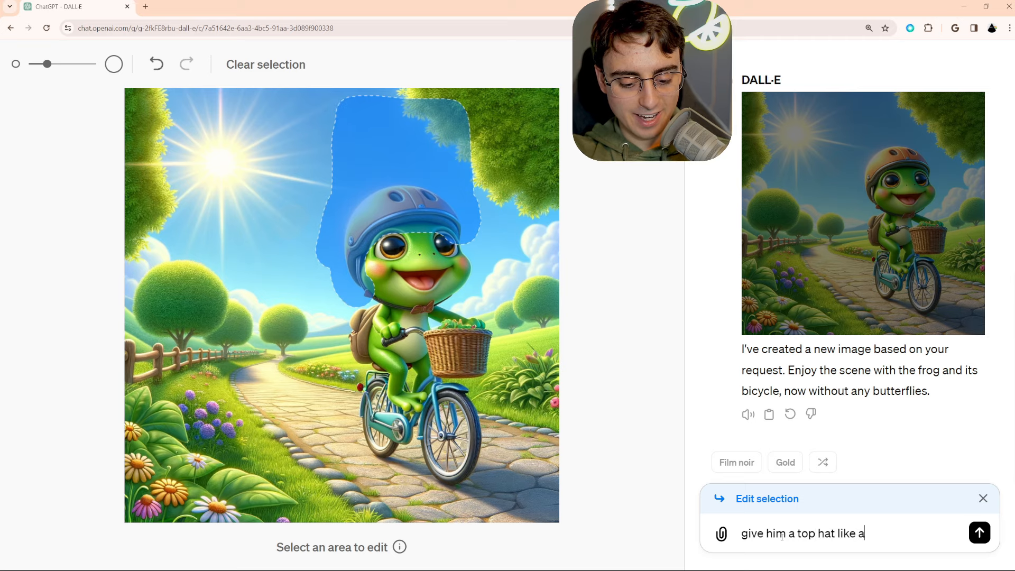
pyautogui.write('abraham linc')
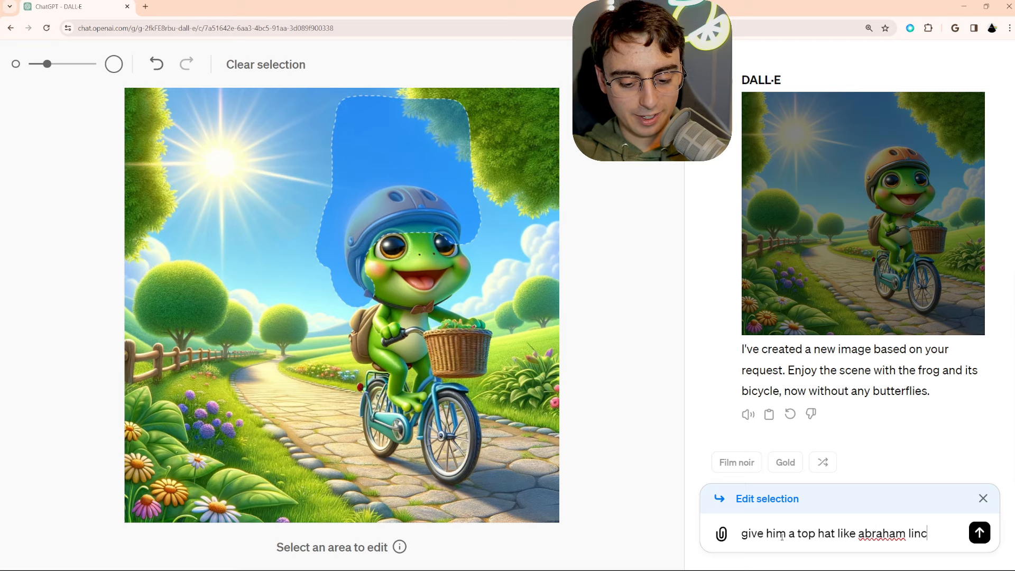
# Submit the top hat edit so the frog's helmet becomes a tall dark top hat.
pyautogui.click(978, 533)
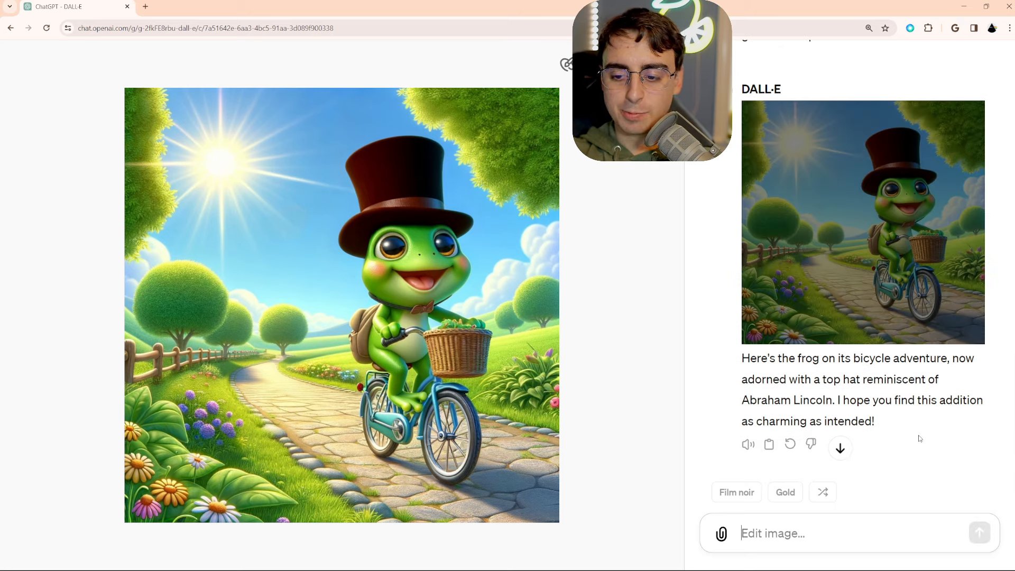
pyautogui.moveTo(671, 494)
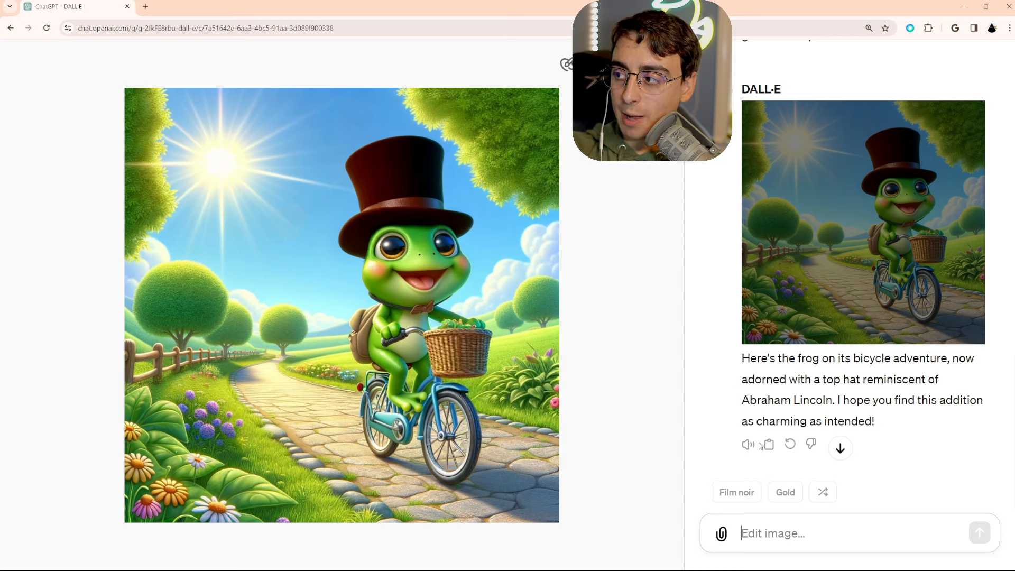
pyautogui.moveTo(747, 446)
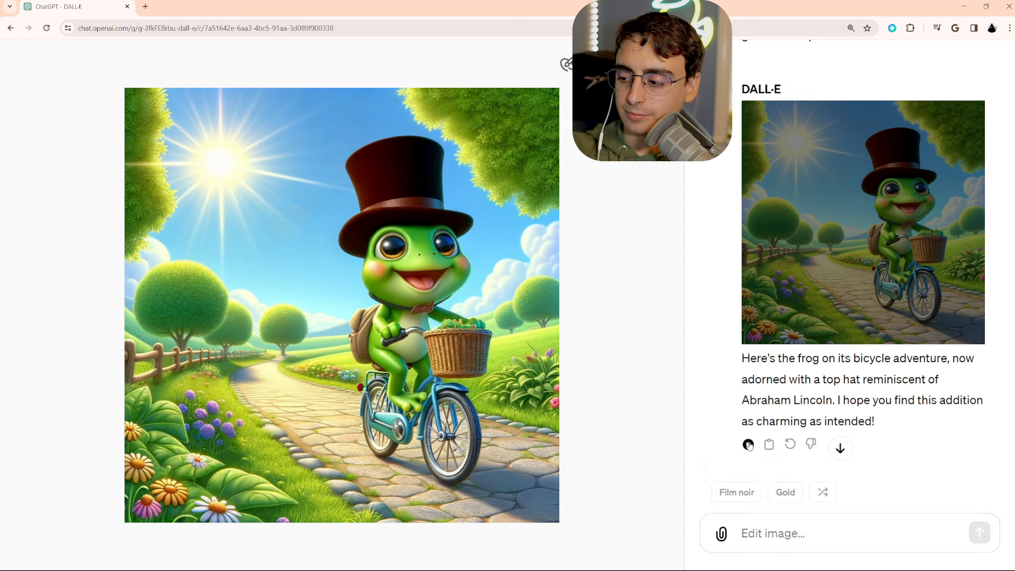
pyautogui.moveTo(811, 445)
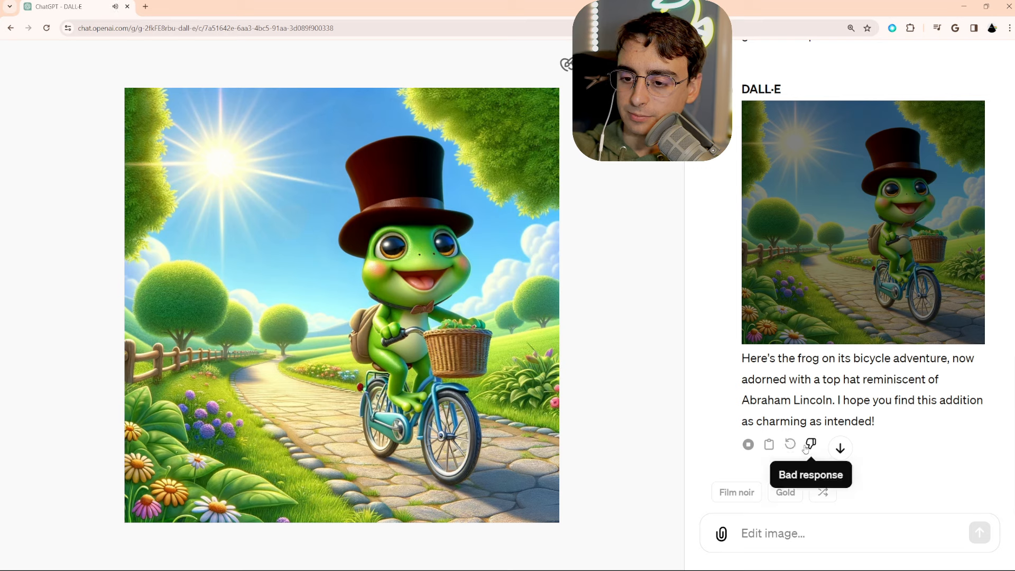
pyautogui.moveTo(771, 462)
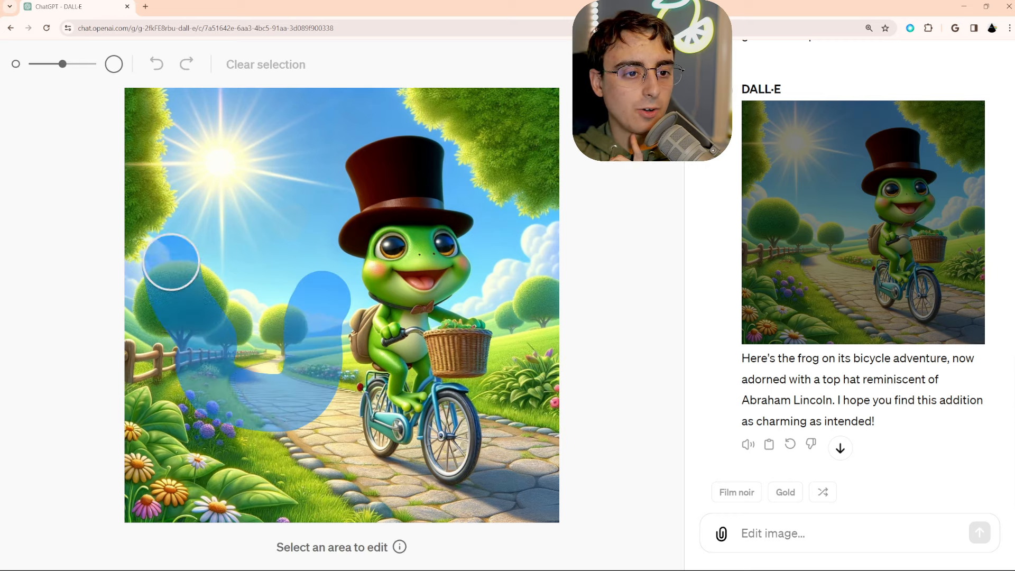
# Request a big hungry monster behind the frog and scroll to the resulting image.
pyautogui.write('oh no! there is a b')
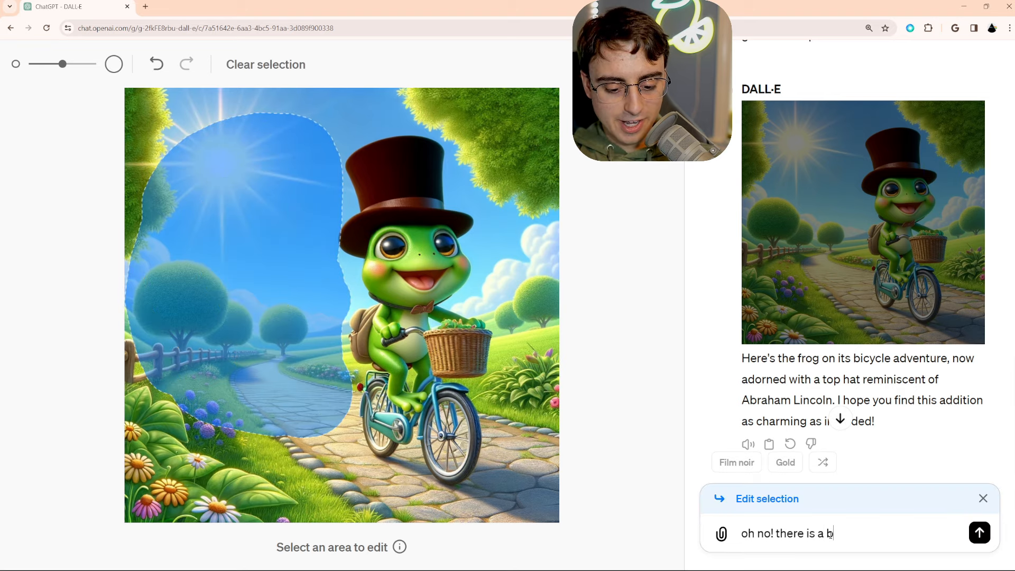
pyautogui.write('ig hungry monster')
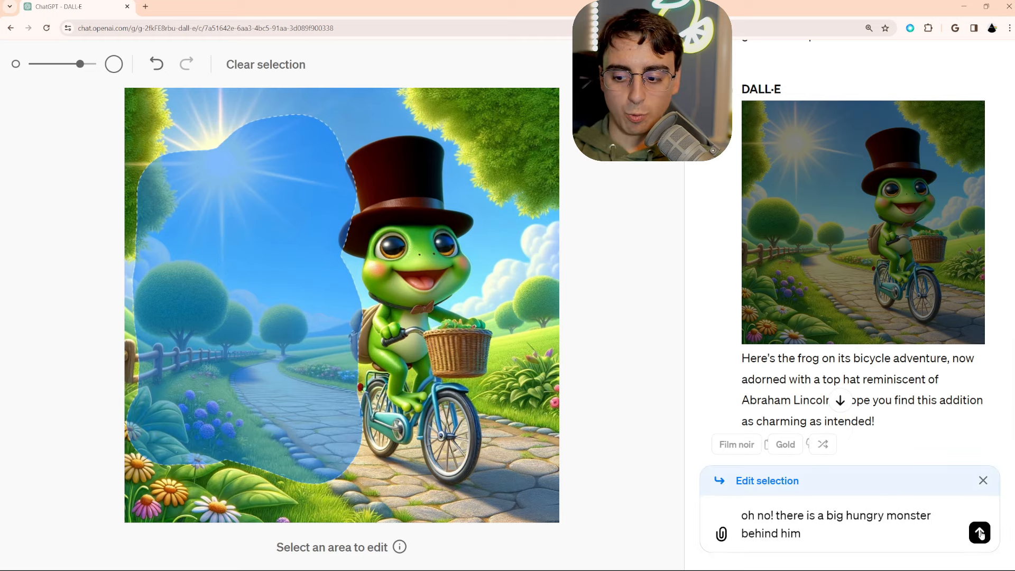
pyautogui.click(979, 533)
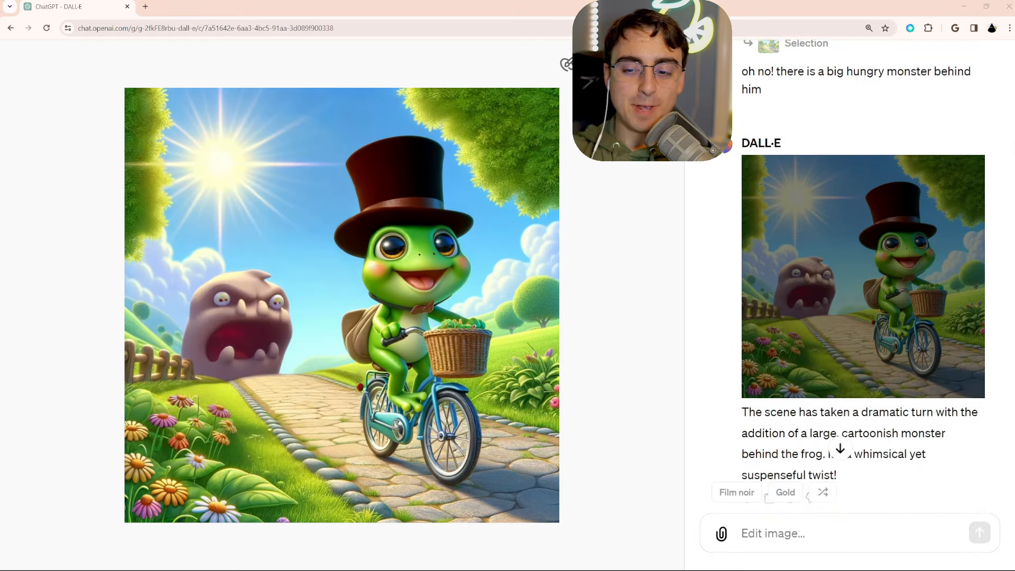
pyautogui.scroll(-3)
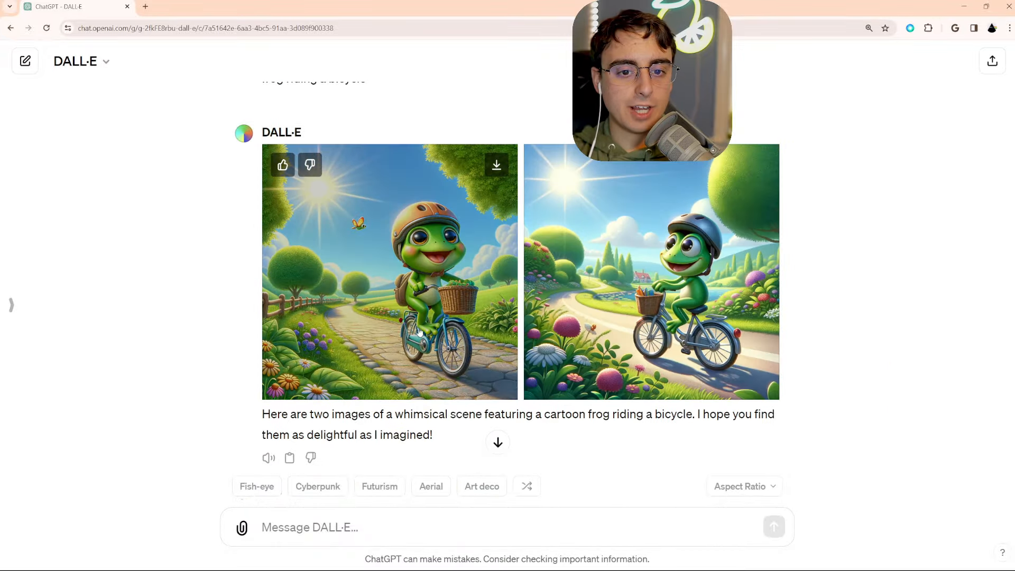
pyautogui.scroll(-3)
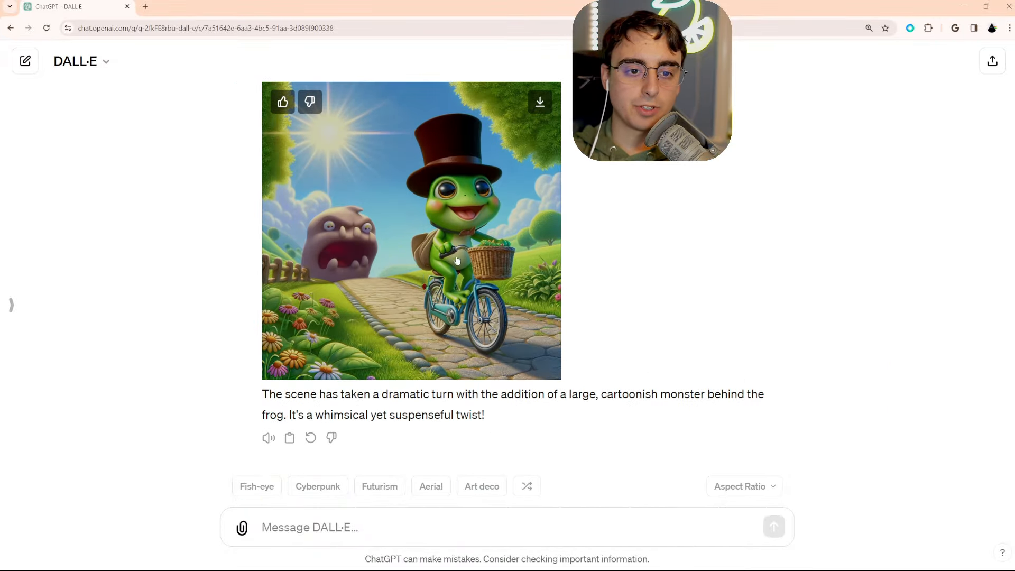
# Request a realistic studio portrait of a Shih Tzu, producing two results.
pyautogui.write("let's change gears I wanna")
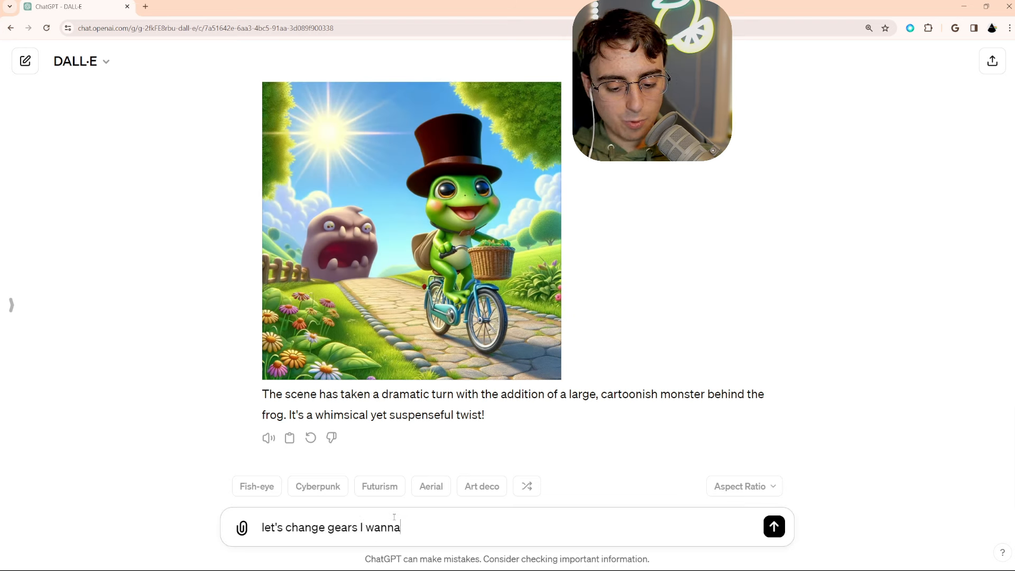
pyautogui.write('make something that is a bit more realistic, create a shih tzu studio')
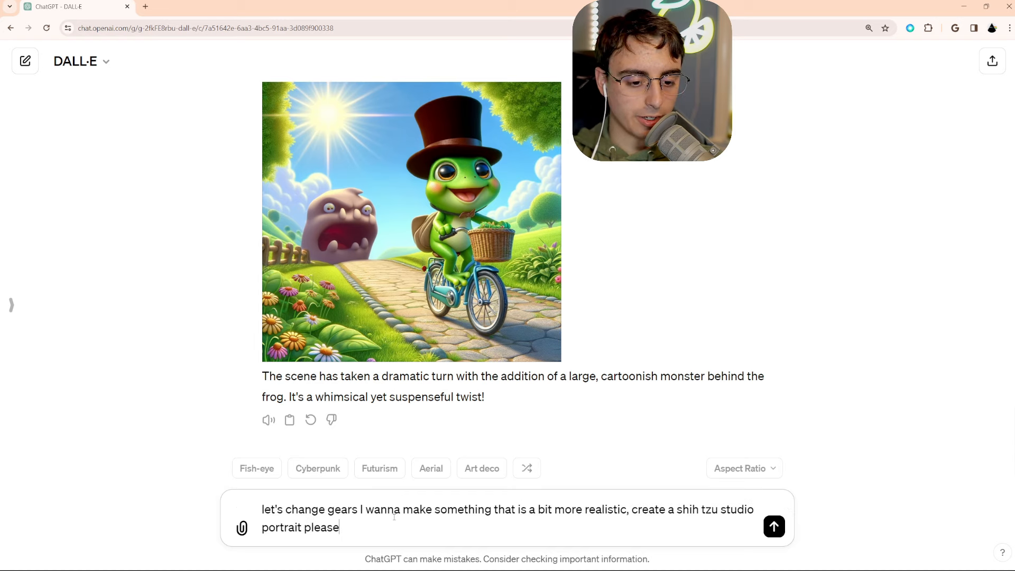
pyautogui.click(774, 526)
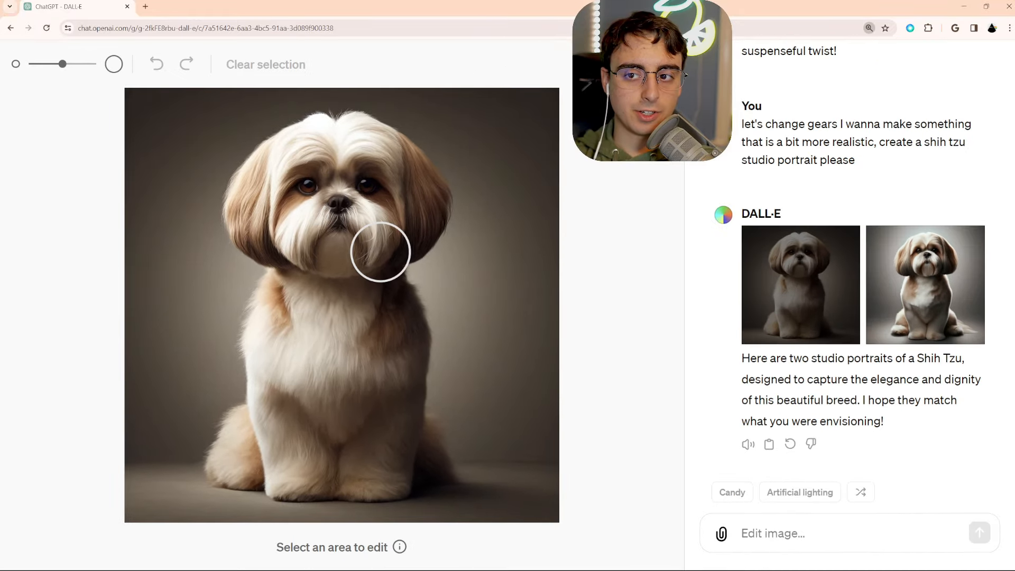
pyautogui.moveTo(235, 305)
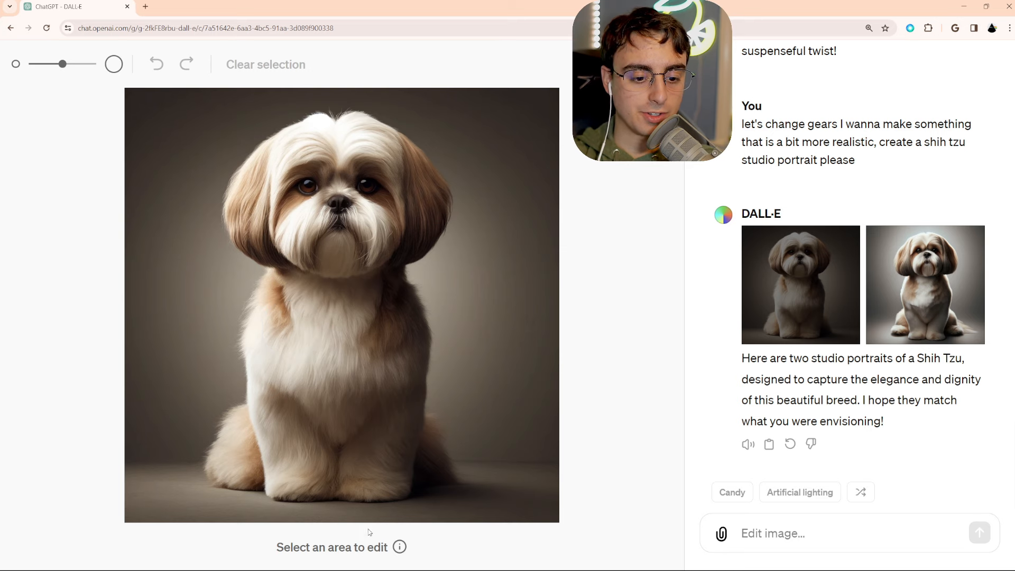
# Mark the dog's eyes, head and body and request a wizard with cloak, hat and glowing green eyes.
pyautogui.click(366, 184)
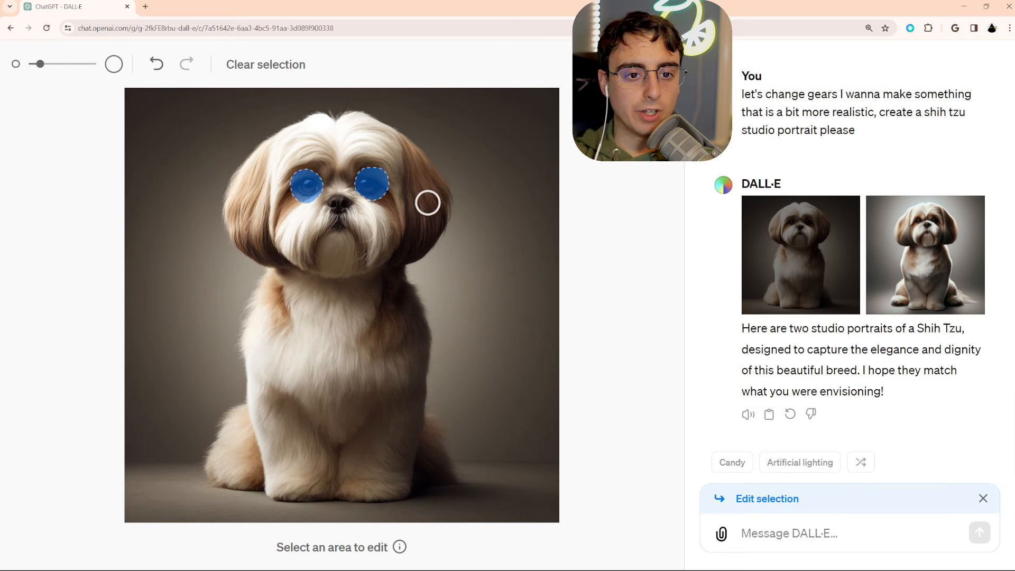
pyautogui.moveTo(427, 203); pyautogui.dragTo(220, 366)
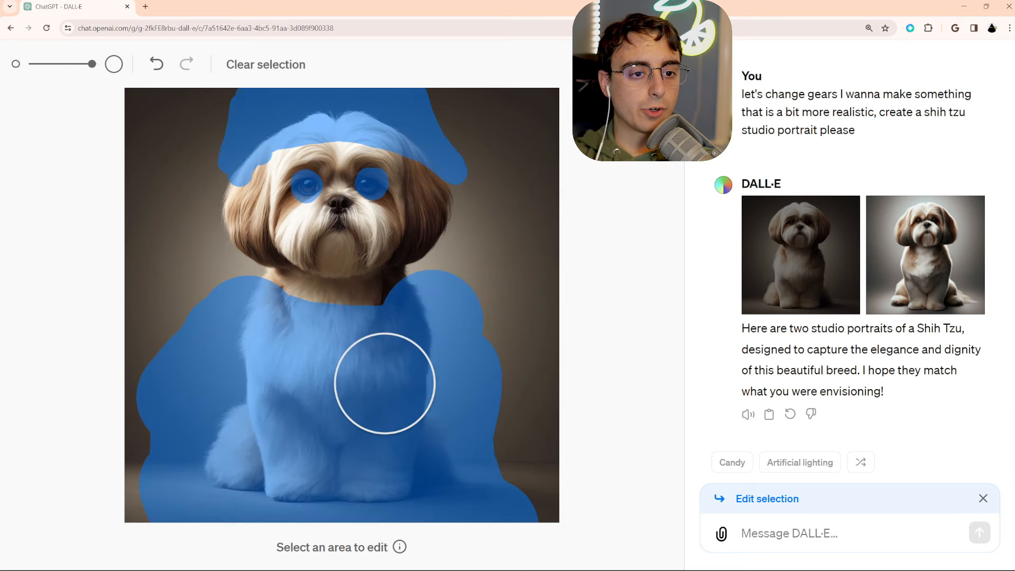
pyautogui.write('turn him into a wizard with a cloak a hat')
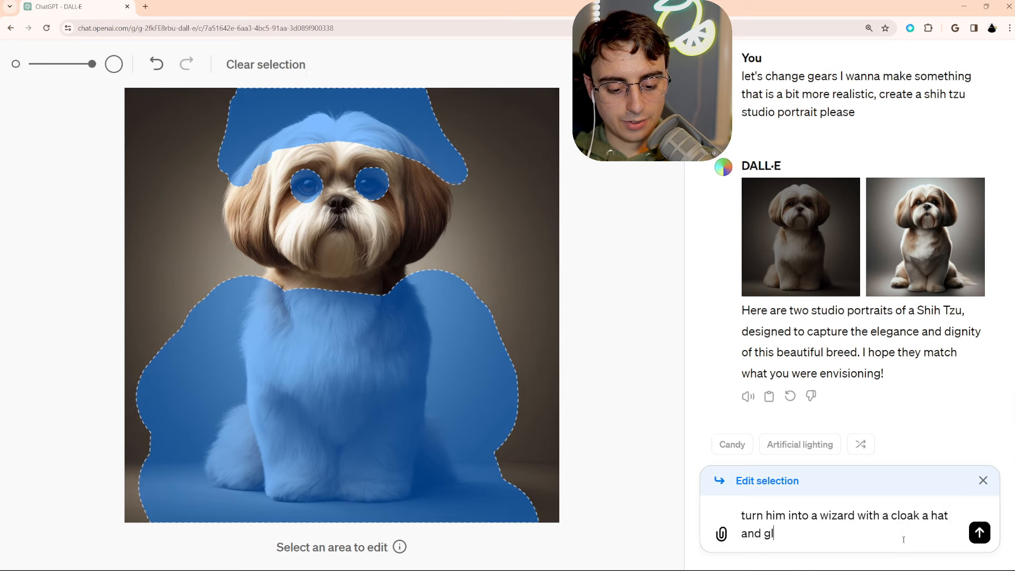
pyautogui.write('owing green eye')
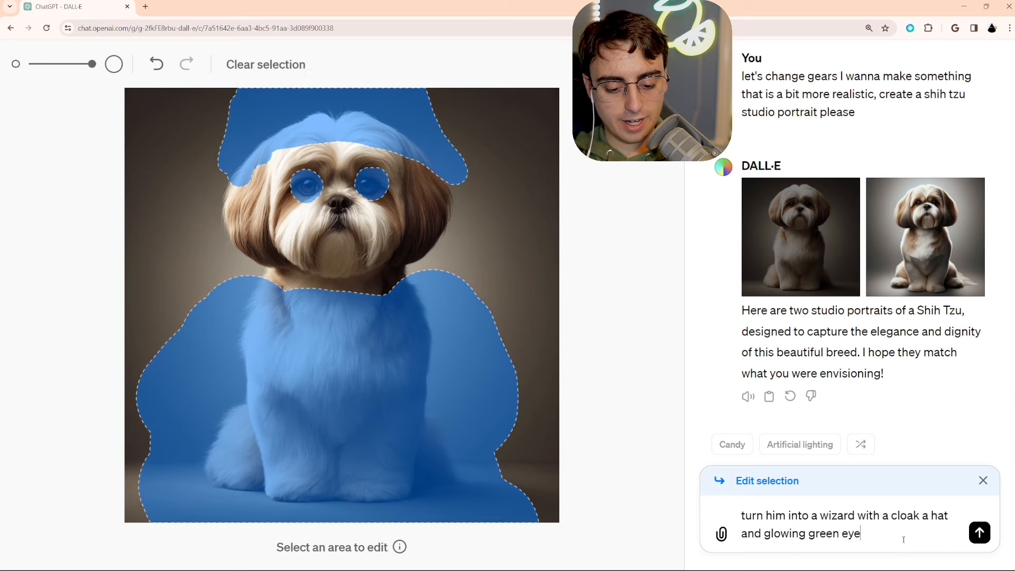
pyautogui.click(979, 533)
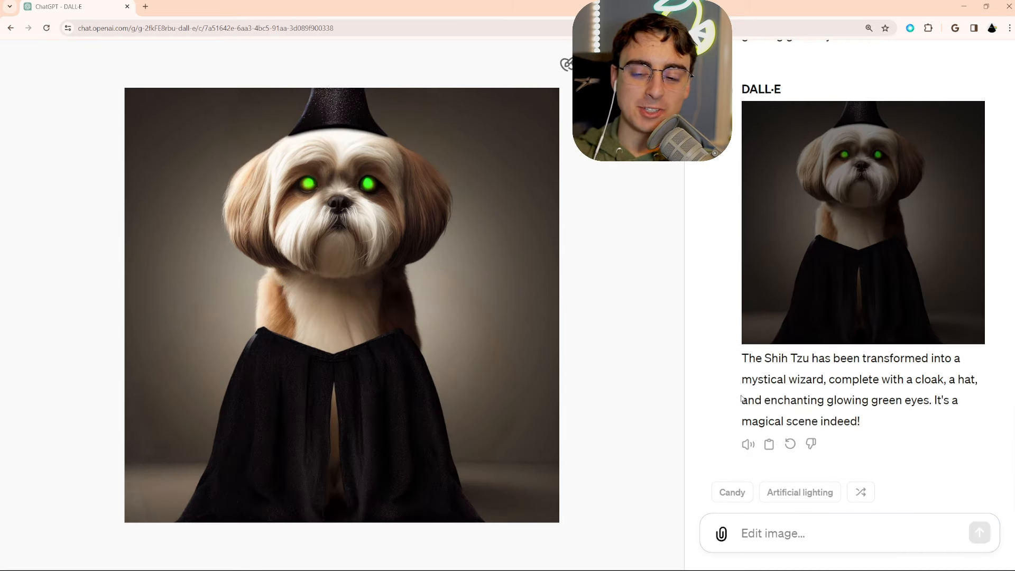
pyautogui.moveTo(748, 446)
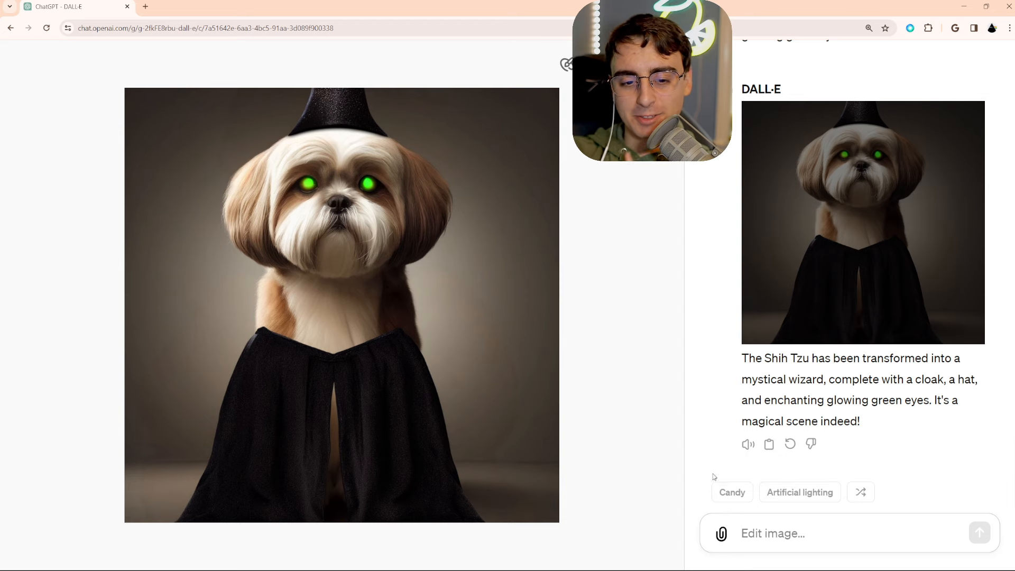
pyautogui.moveTo(839, 457)
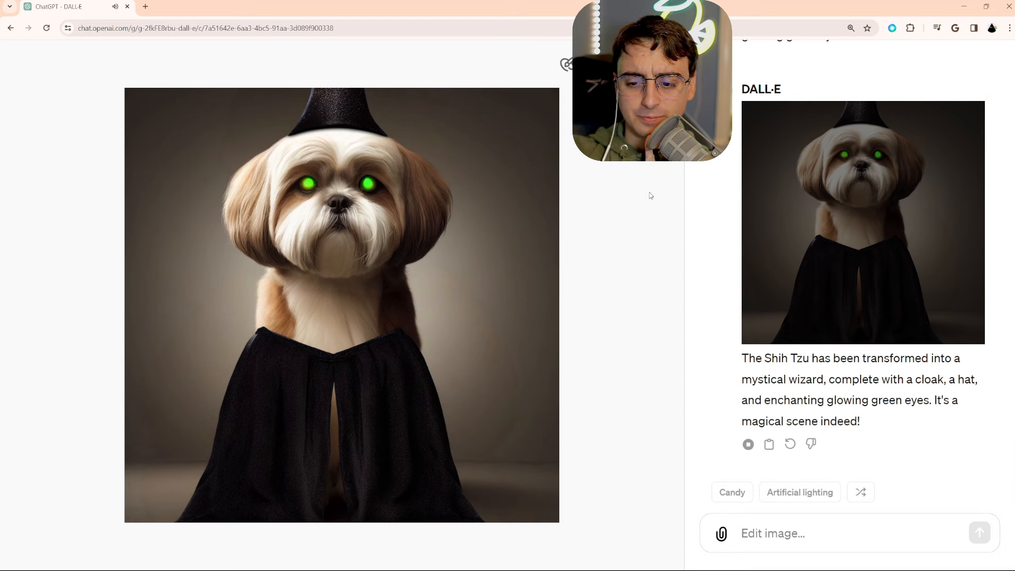
# Start a new area selection on the wizard Shih Tzu image.
pyautogui.click(769, 444)
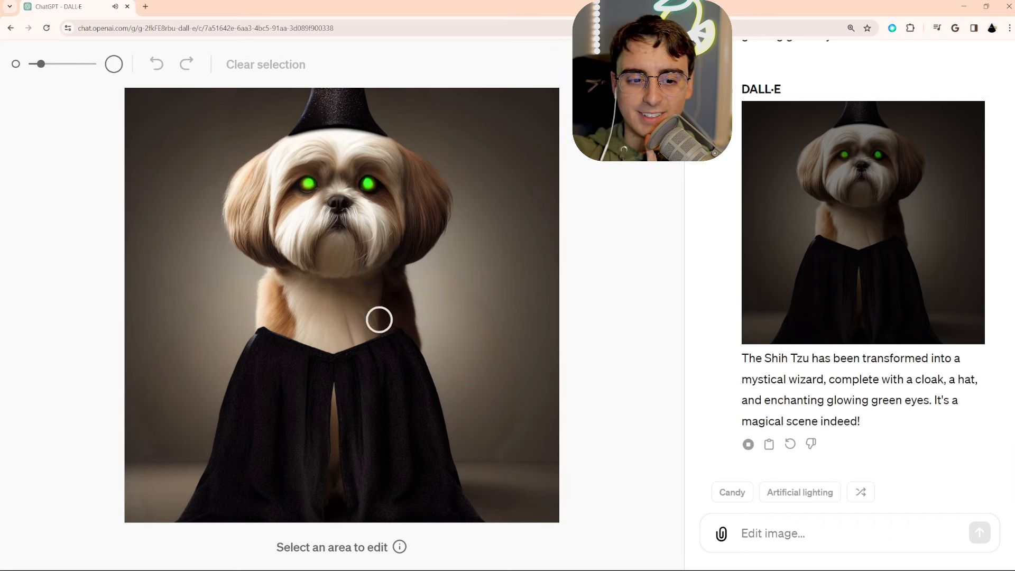
pyautogui.moveTo(446, 350)
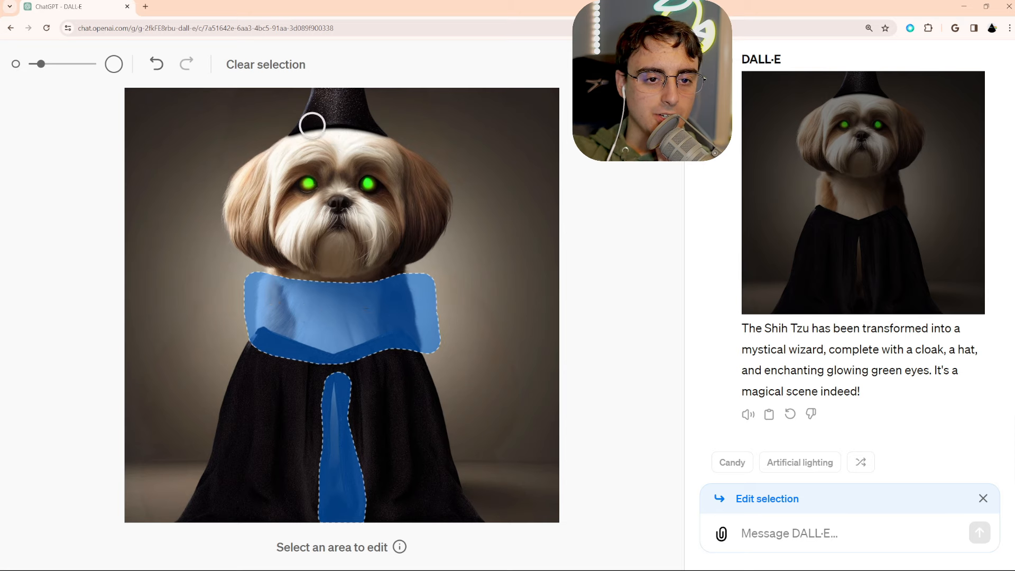
# Send a request to fix the cloak and make the hat better.
pyautogui.write('fix the cloak make a better hat that did not look g')
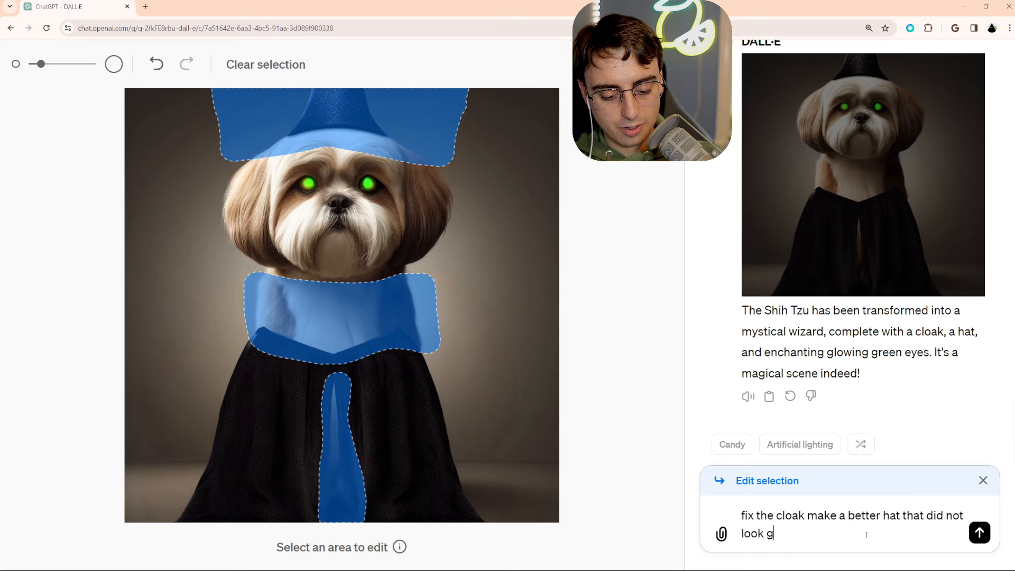
pyautogui.click(978, 533)
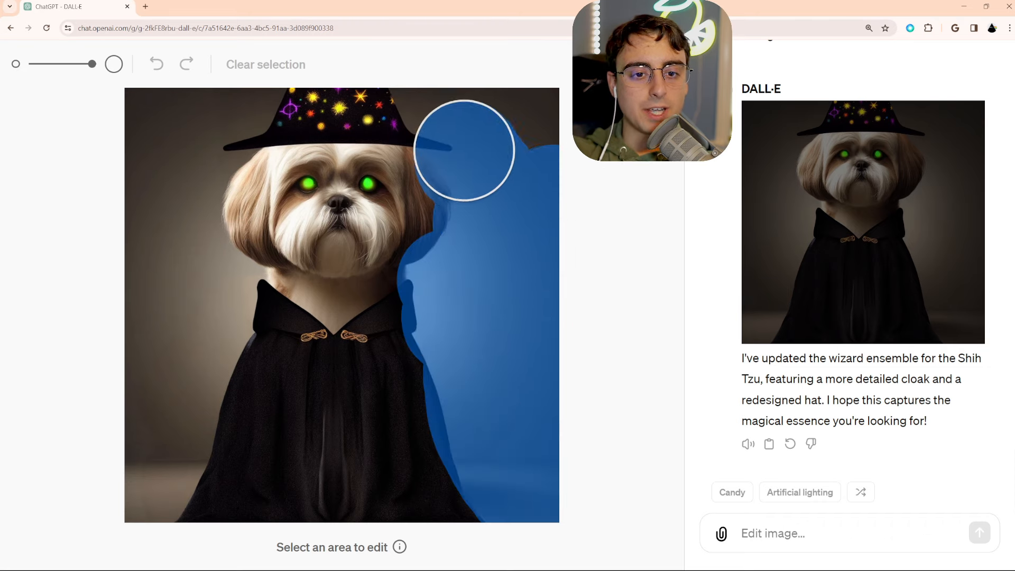
# Mark the background on both sides of the dog and send 'put him on the moon'.
pyautogui.moveTo(463, 150); pyautogui.dragTo(382, 256)
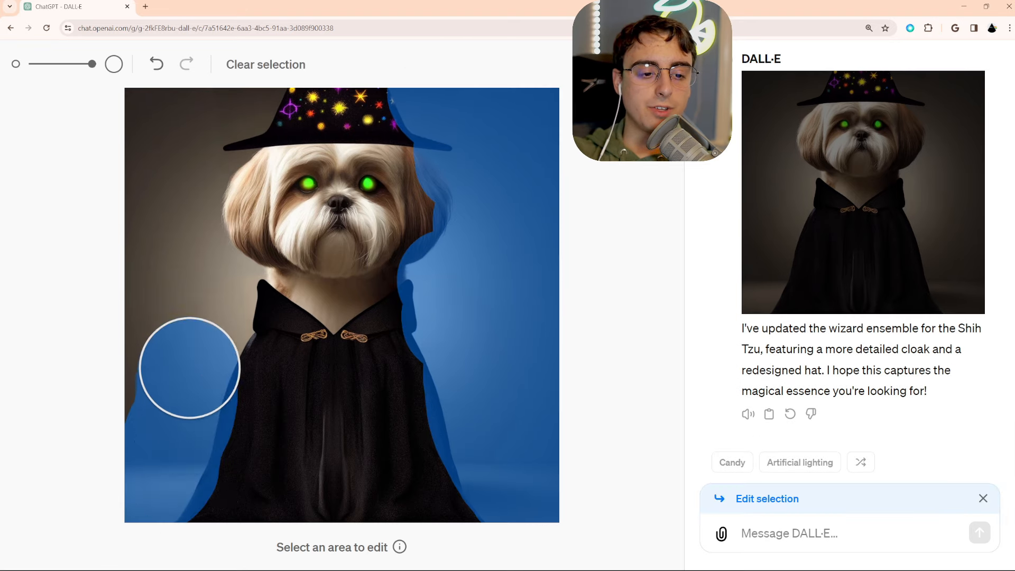
pyautogui.moveTo(188, 368); pyautogui.dragTo(229, 123)
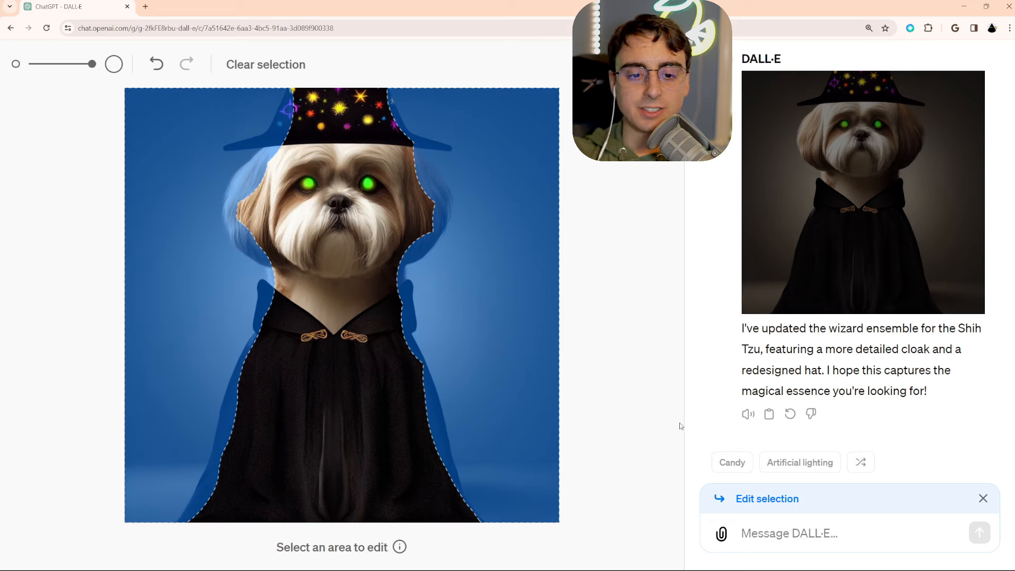
pyautogui.click(788, 533)
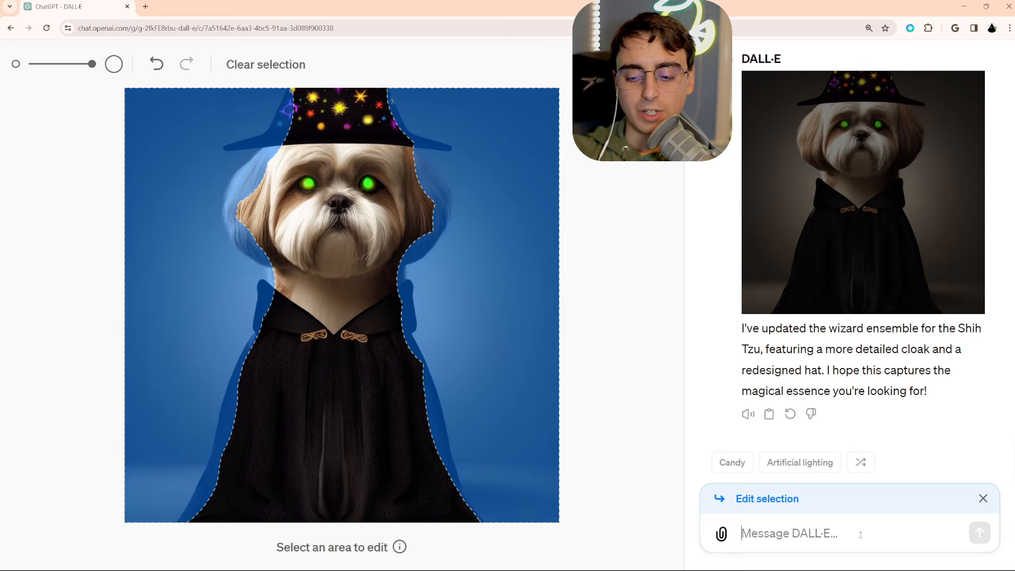
pyautogui.write('put him on the moon')
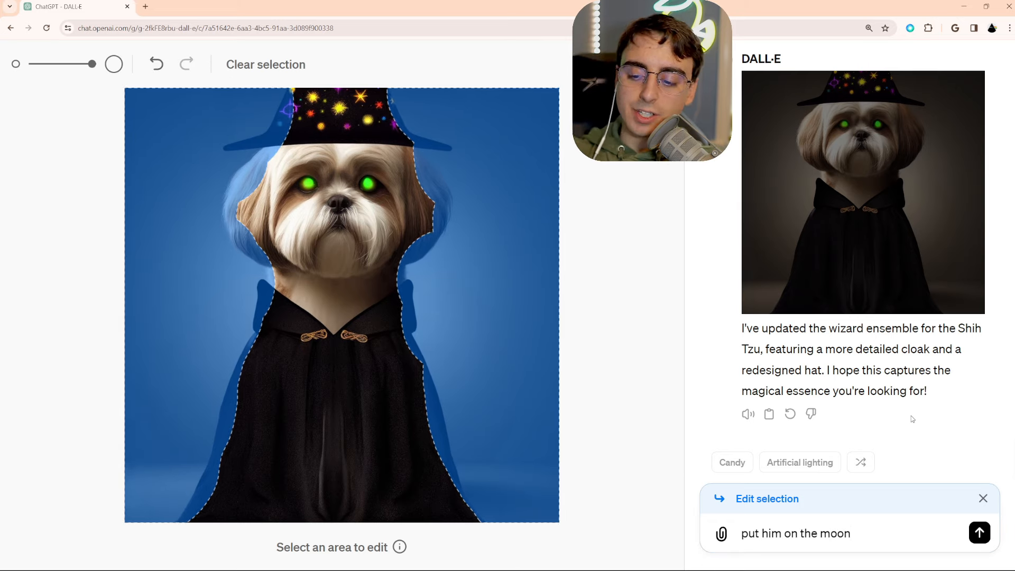
pyautogui.click(978, 533)
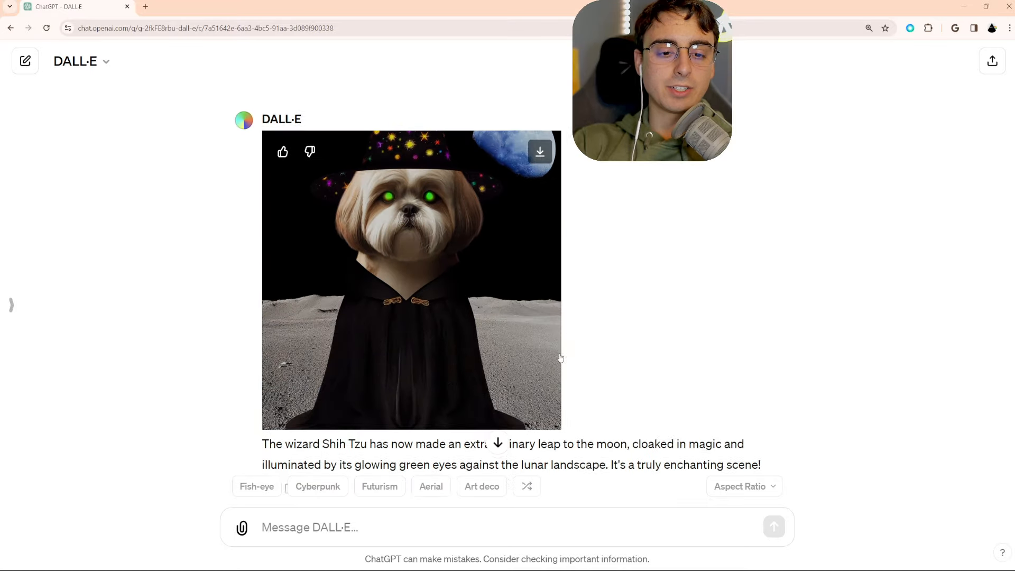
pyautogui.moveTo(430, 487)
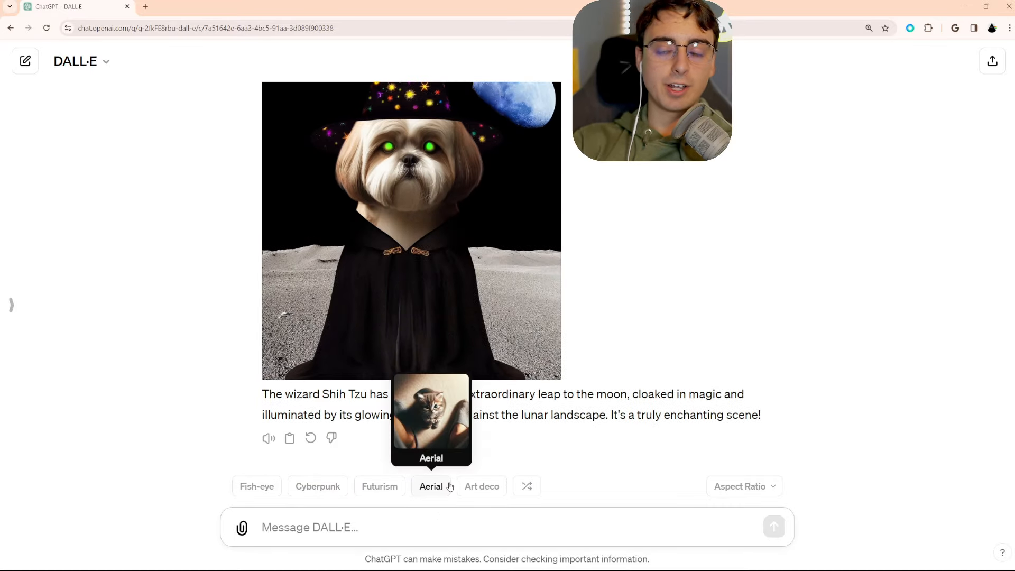
# Generate new wizard-on-the-moon versions, close the enlarged image and scroll to the two results.
pyautogui.click(430, 486)
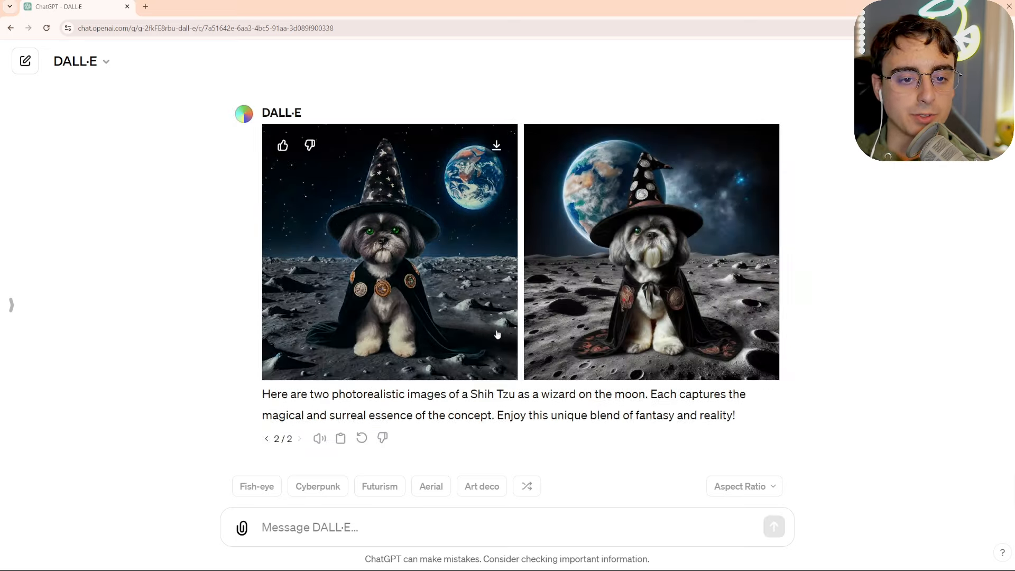
pyautogui.click(388, 253)
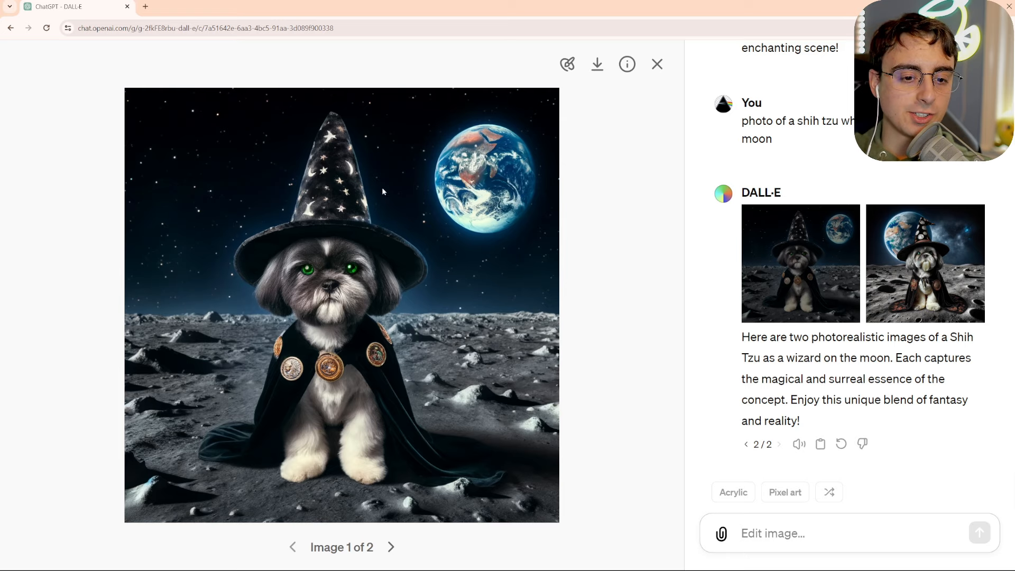
pyautogui.moveTo(494, 280)
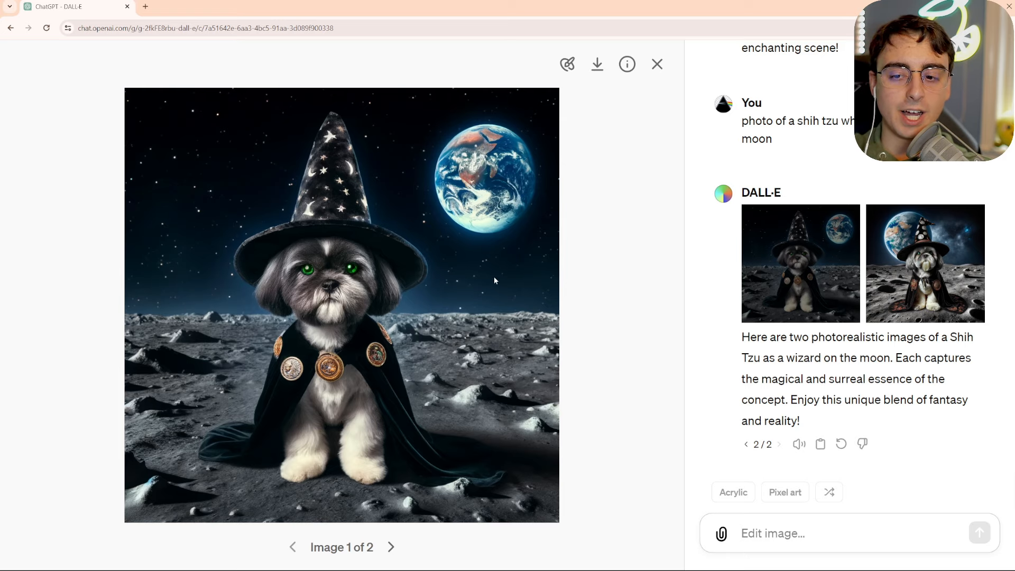
pyautogui.click(657, 65)
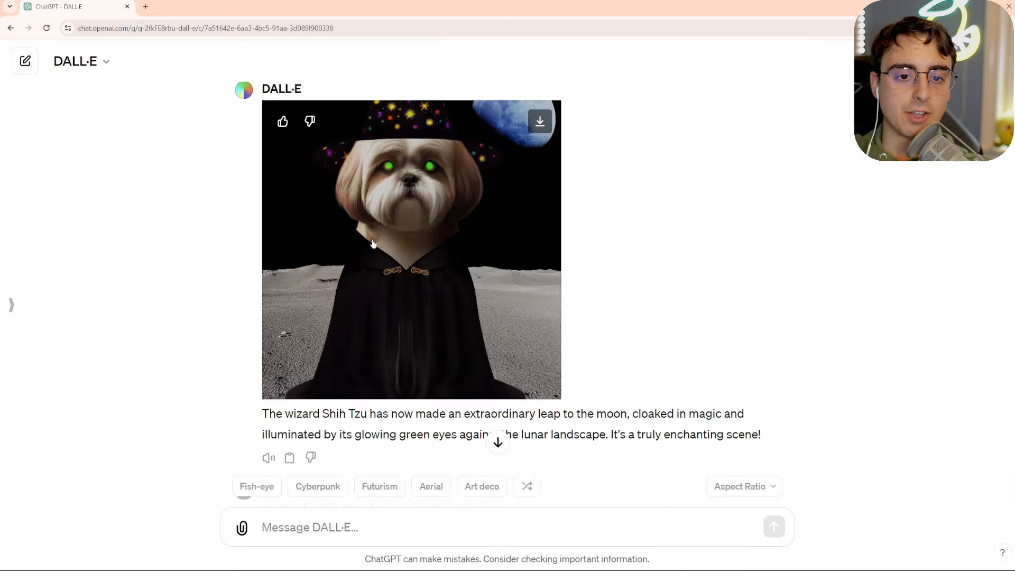
pyautogui.scroll(-3)
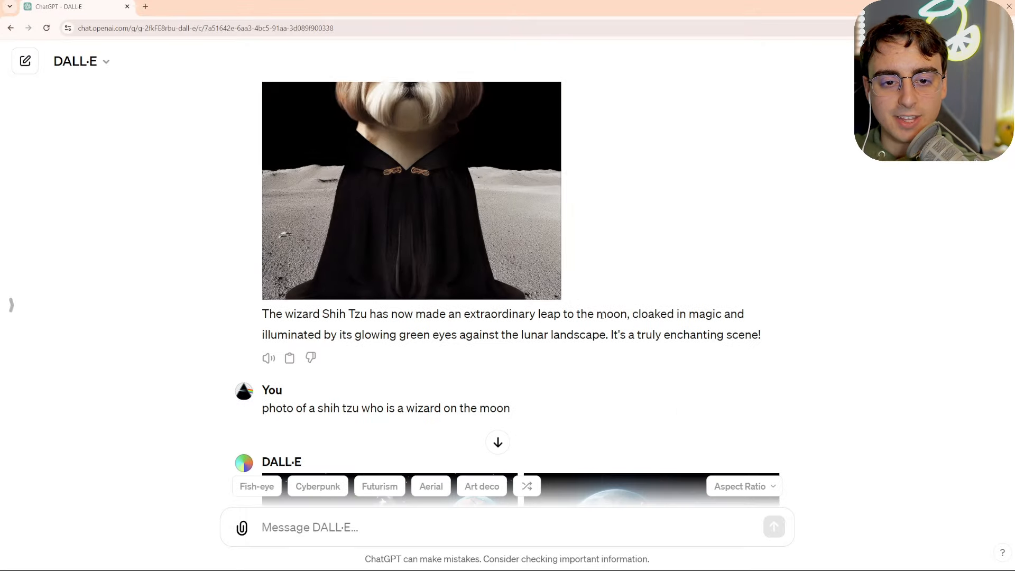
pyautogui.scroll(-3)
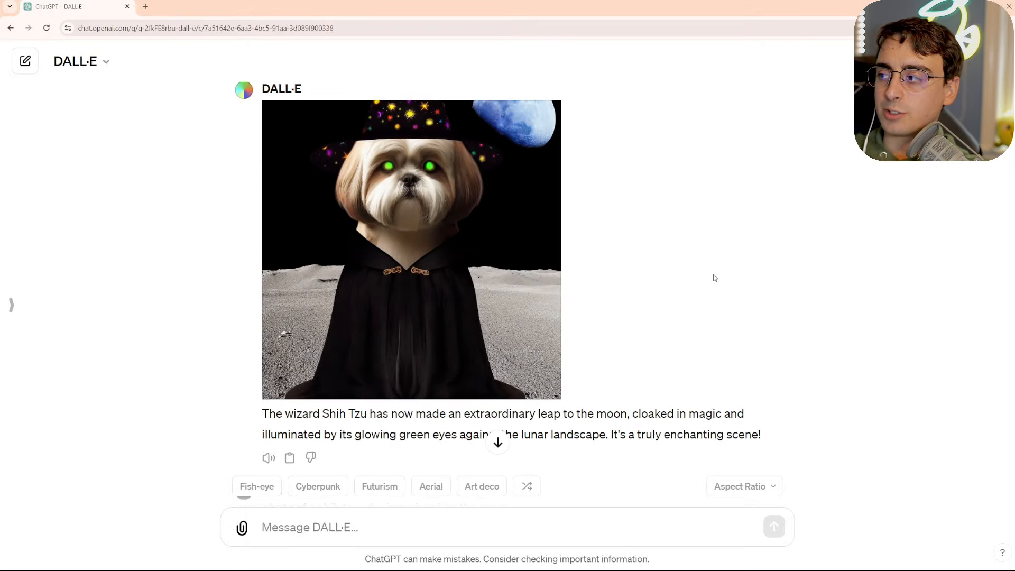
pyautogui.moveTo(648, 231)
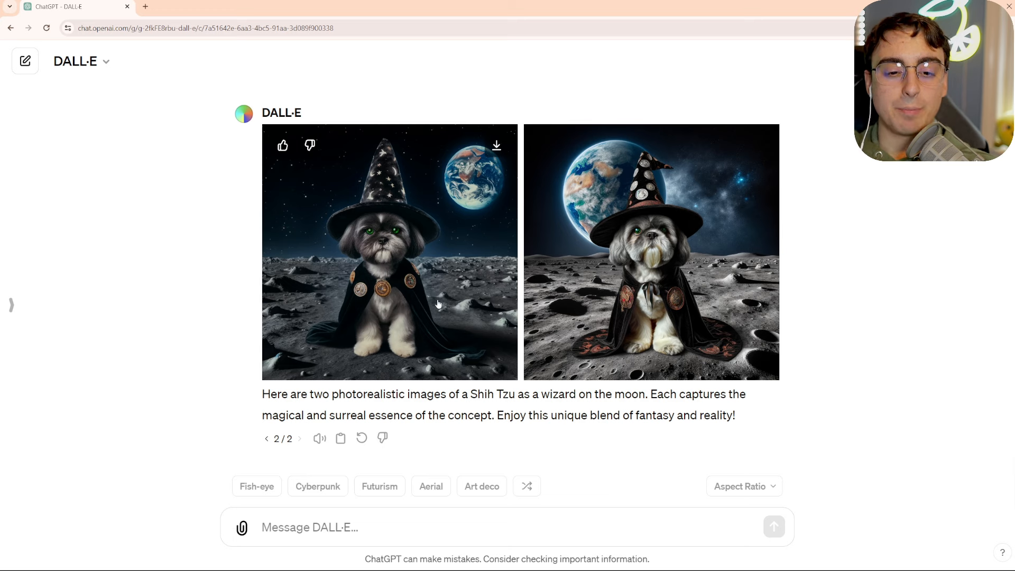
pyautogui.moveTo(485, 311)
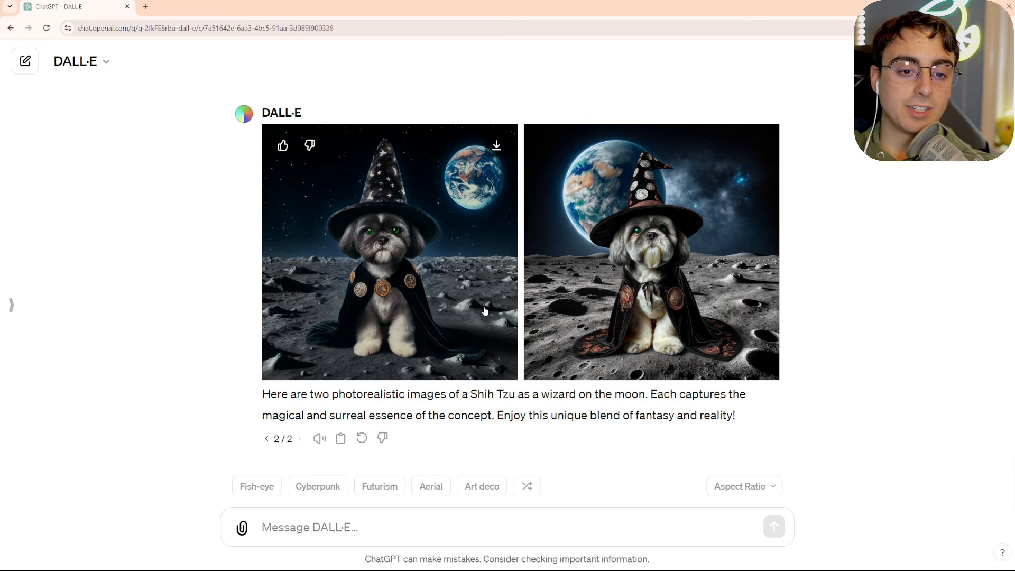
pyautogui.moveTo(503, 309)
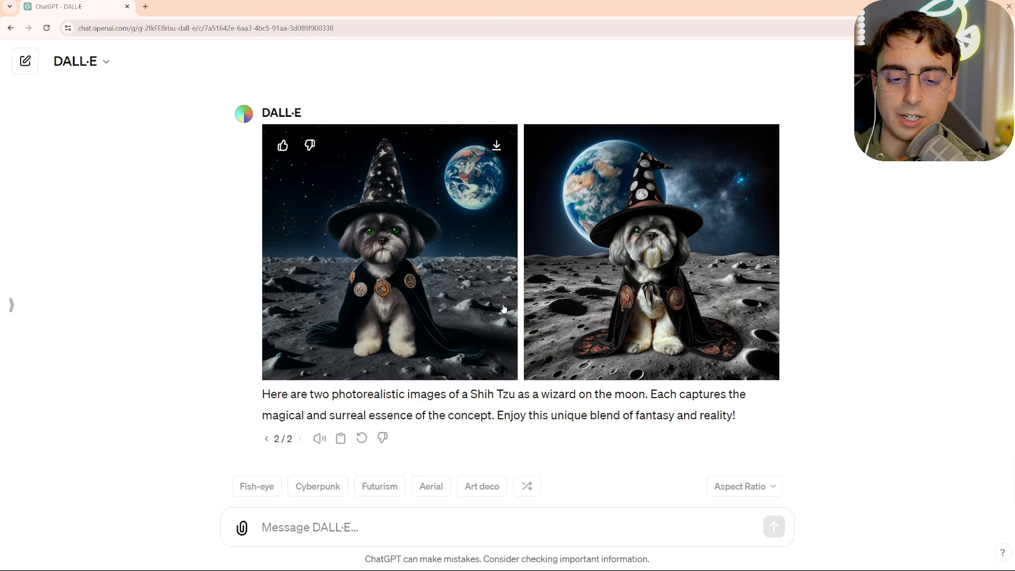
pyautogui.moveTo(417, 432)
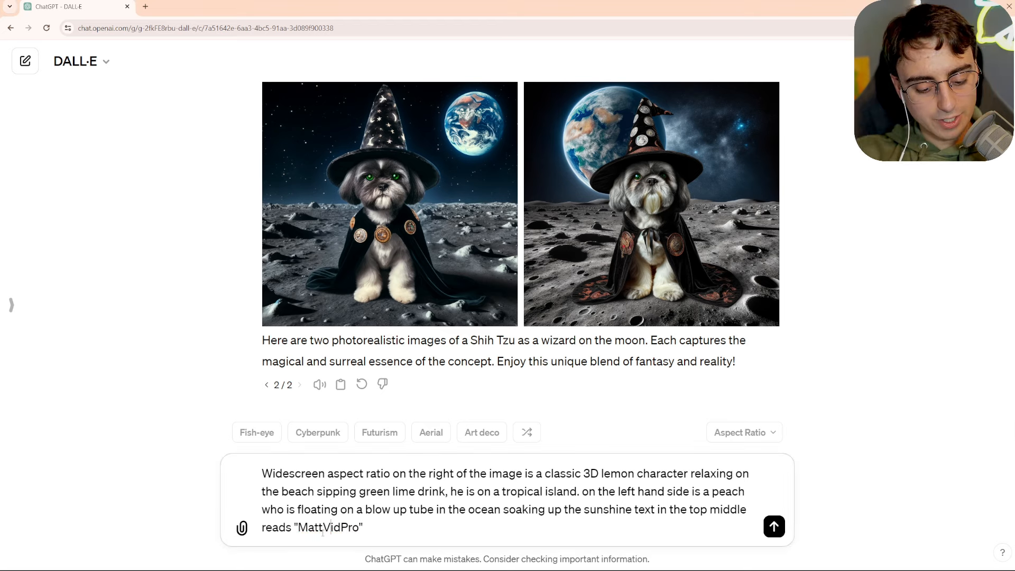
# Send the widescreen lemon-and-peach beach scene prompt.
pyautogui.click(773, 527)
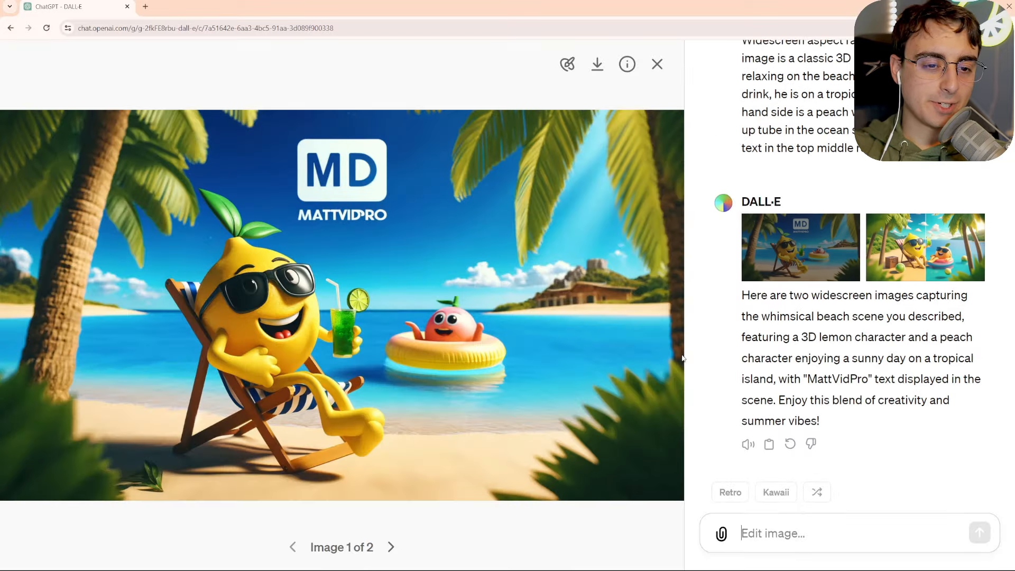
pyautogui.moveTo(372, 454)
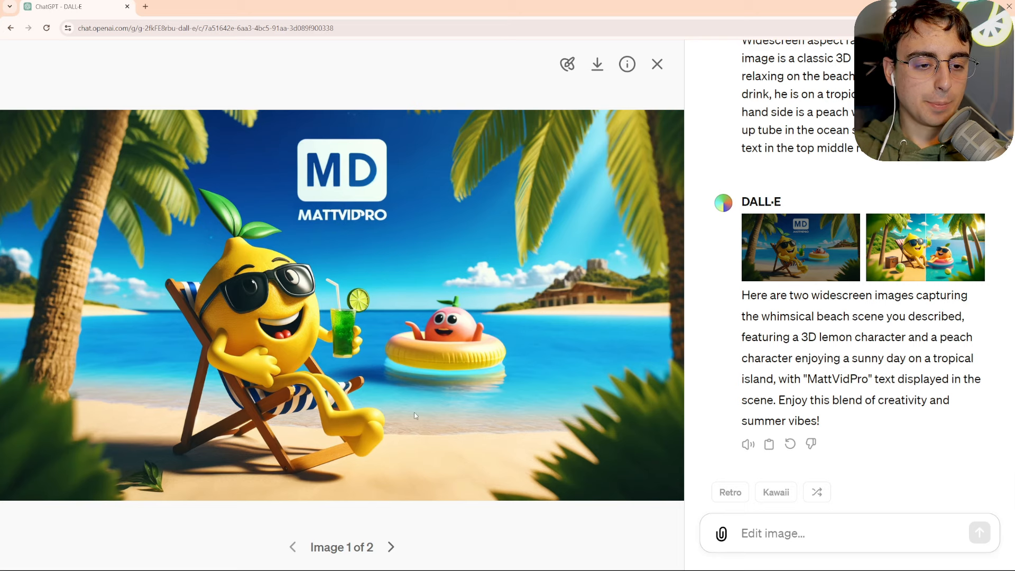
pyautogui.moveTo(566, 65)
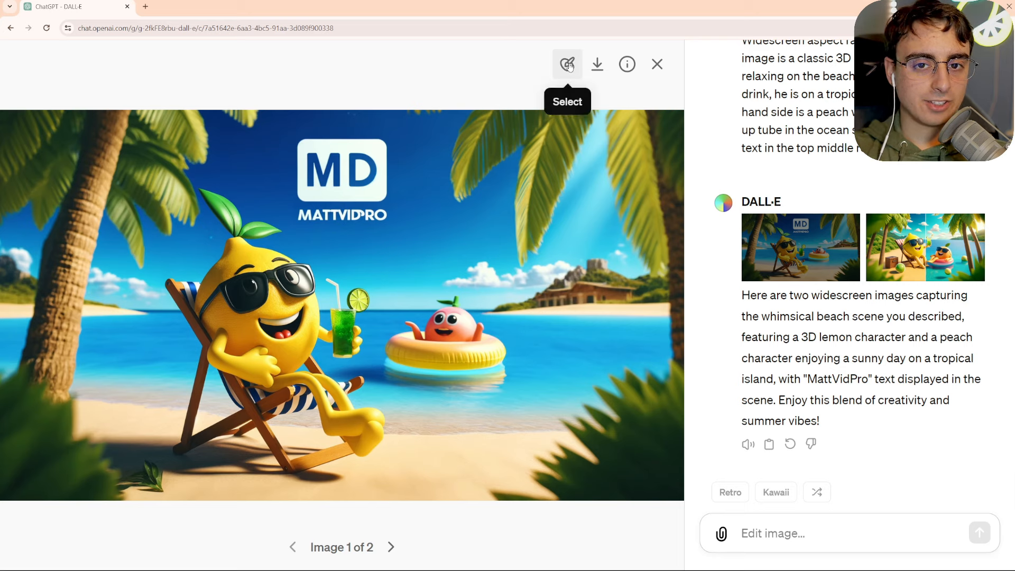
# Mark the MD MATTVIDPRO logo and write a request for bold 'MattVidPro' text.
pyautogui.click(567, 64)
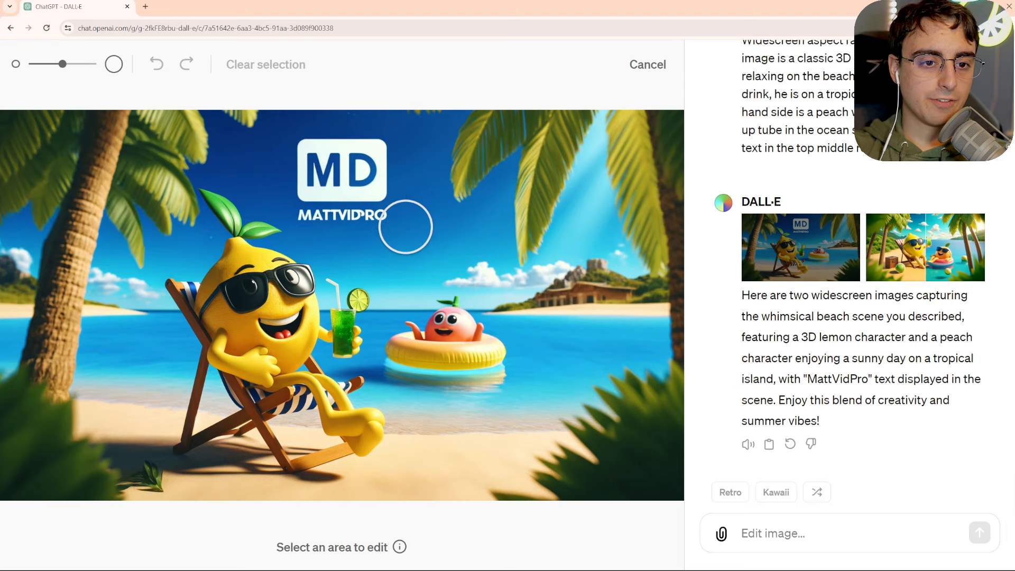
pyautogui.moveTo(406, 226); pyautogui.dragTo(298, 200)
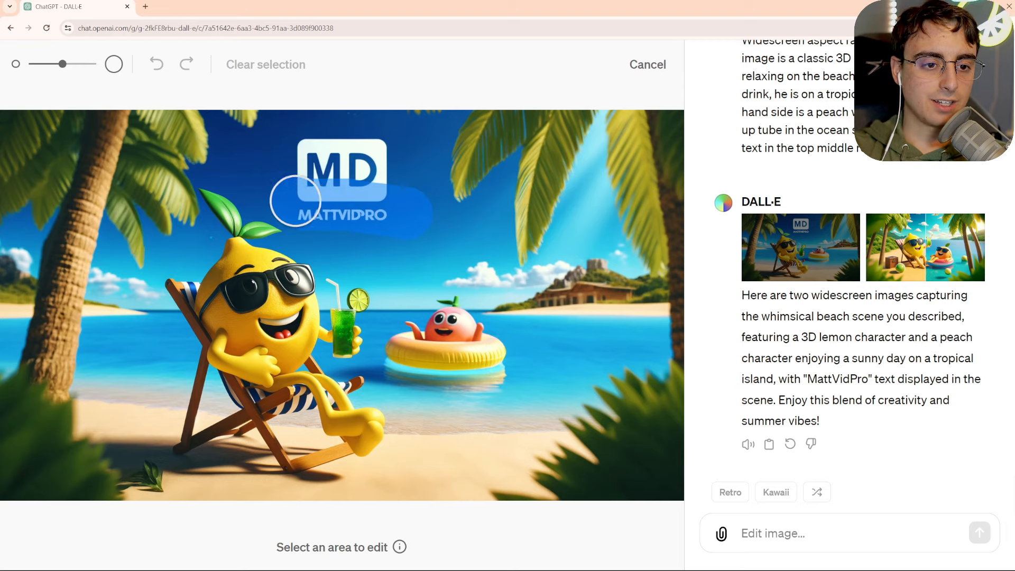
pyautogui.write('the text is incorrect I want bold text that reads')
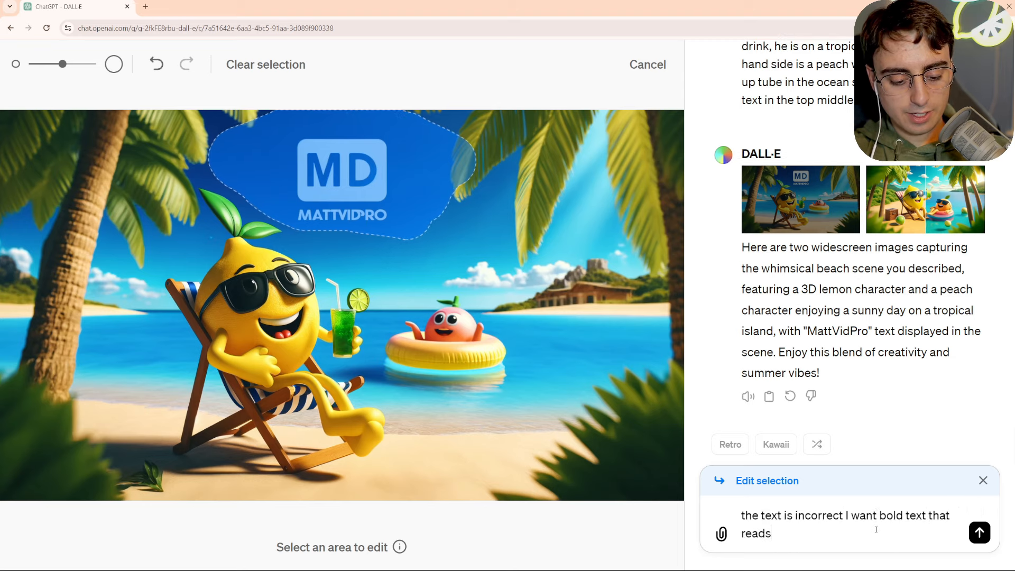
pyautogui.write('"MattVid')
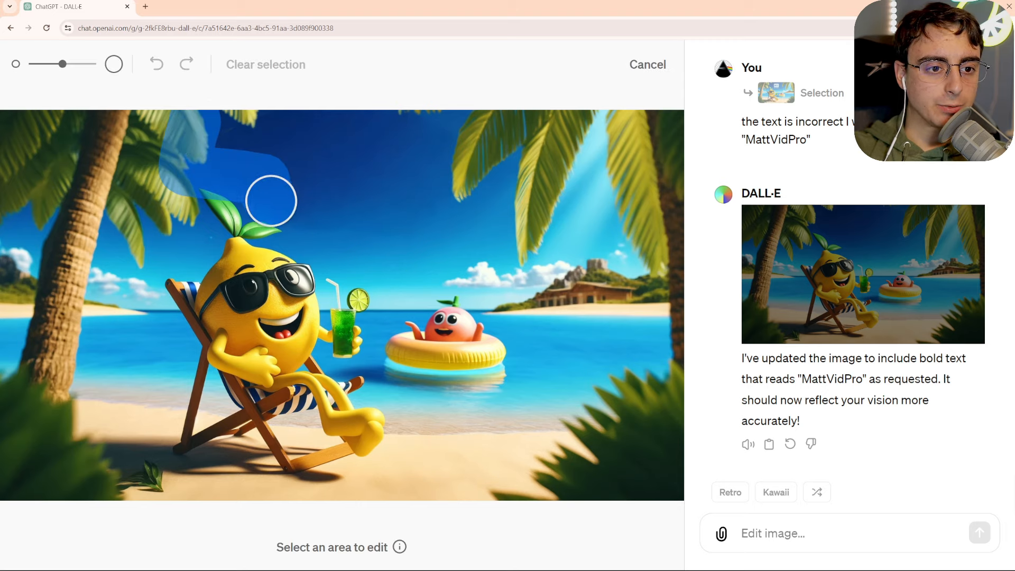
# Send a request for bold white text that reads 'Matt Vid Pro' in the marked sky.
pyautogui.write('there was no text at all I want bold white')
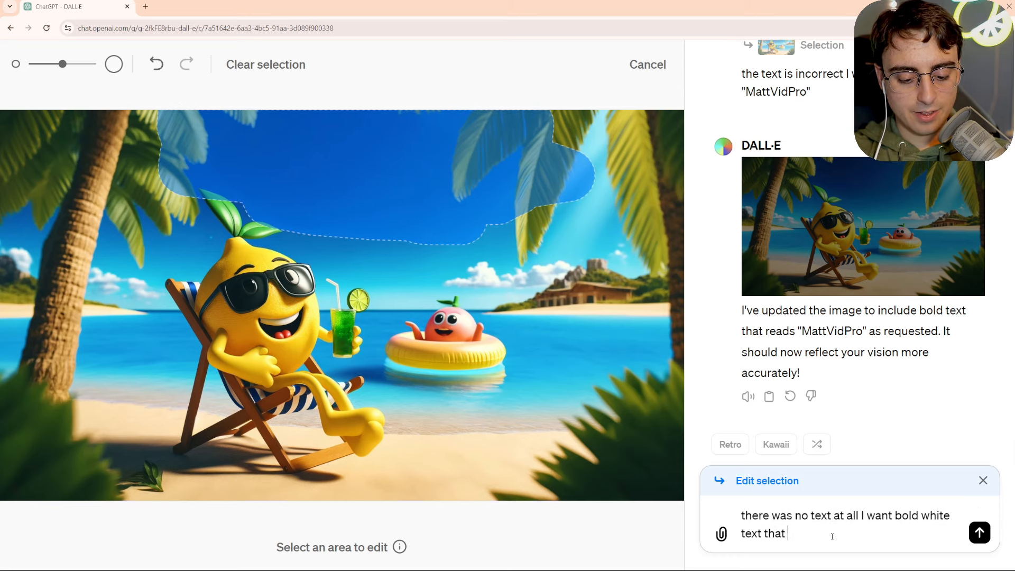
pyautogui.write('reads "?matt')
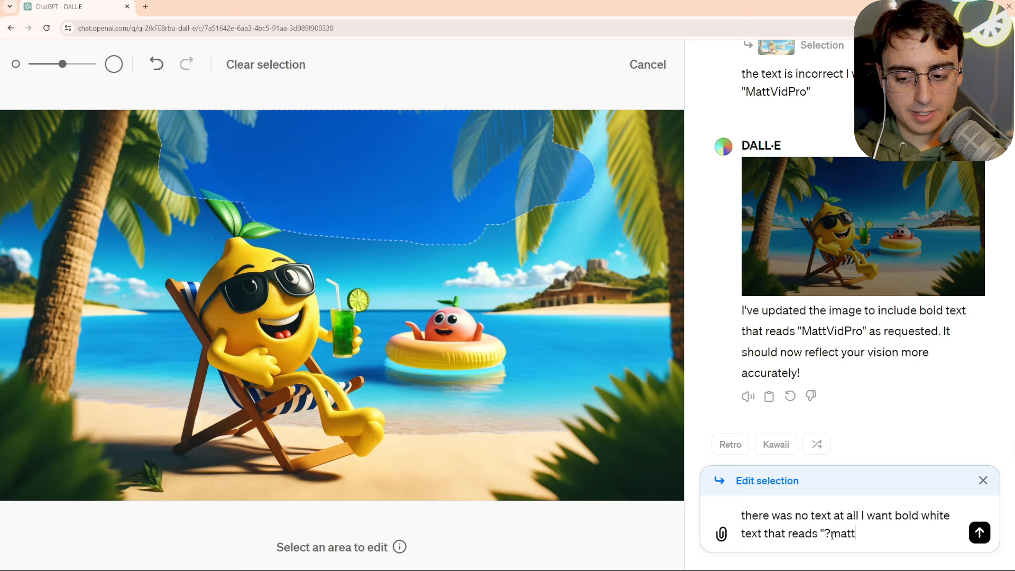
pyautogui.click(980, 533)
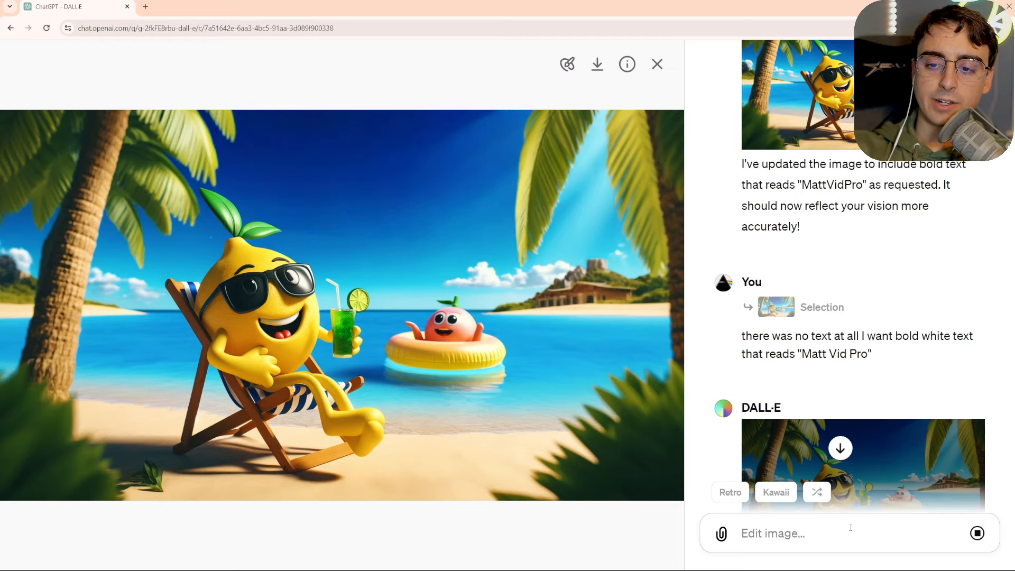
pyautogui.scroll(-3)
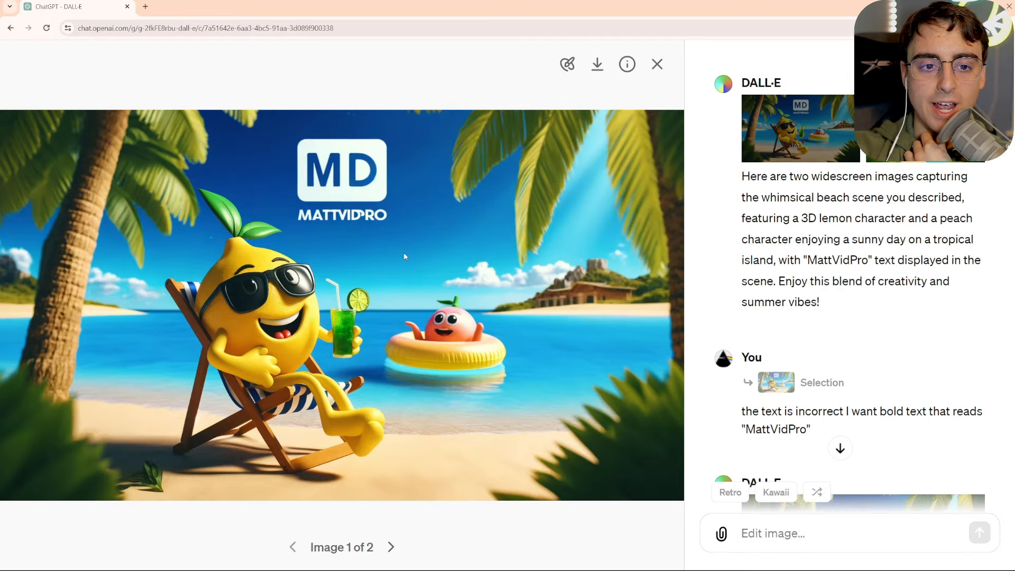
# Mark the misspelled logo, send 'fix the text please', and close the lemon image.
pyautogui.click(567, 65)
pyautogui.write('fix the tex')
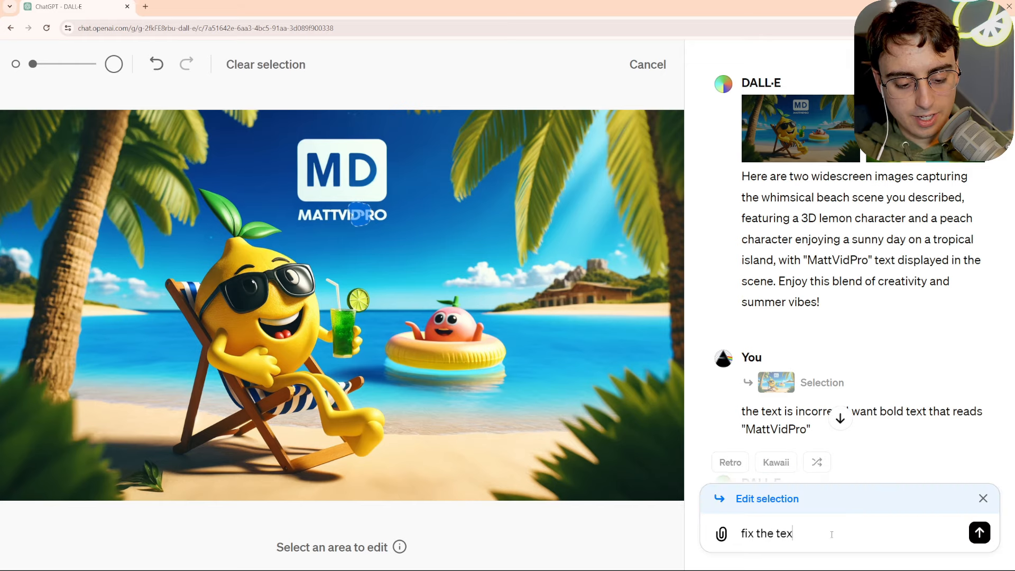
pyautogui.click(978, 533)
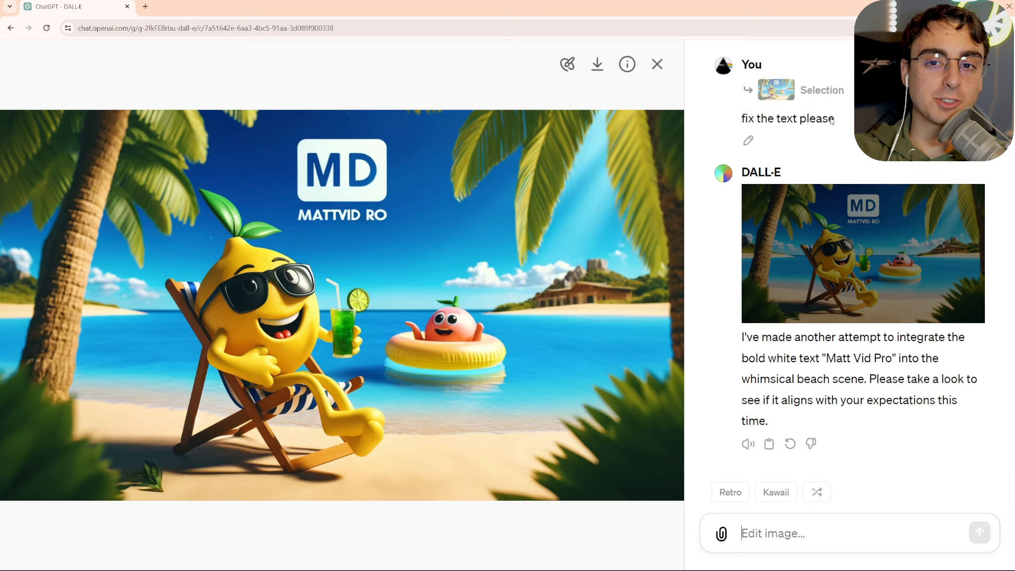
pyautogui.moveTo(656, 64)
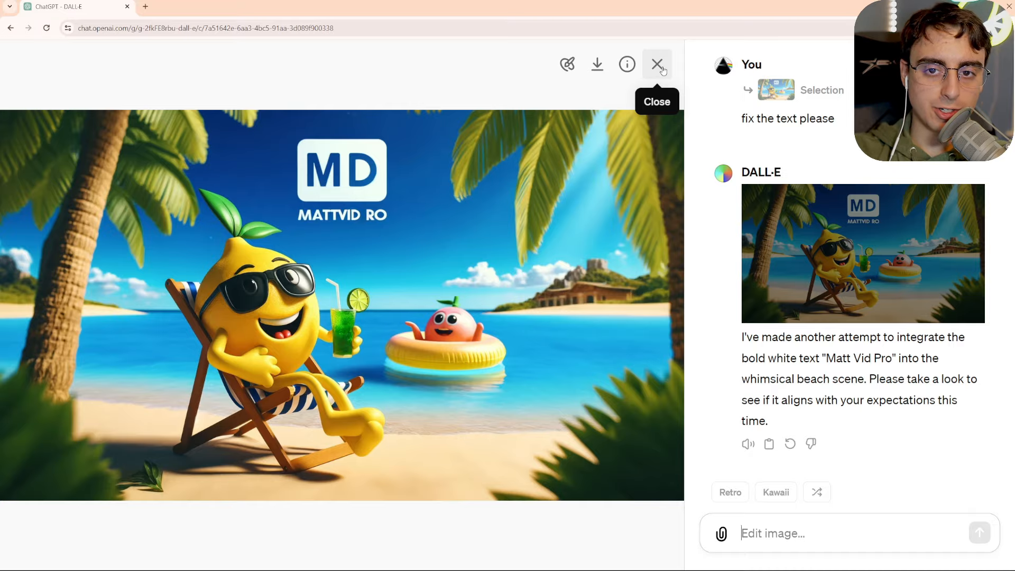
pyautogui.click(656, 64)
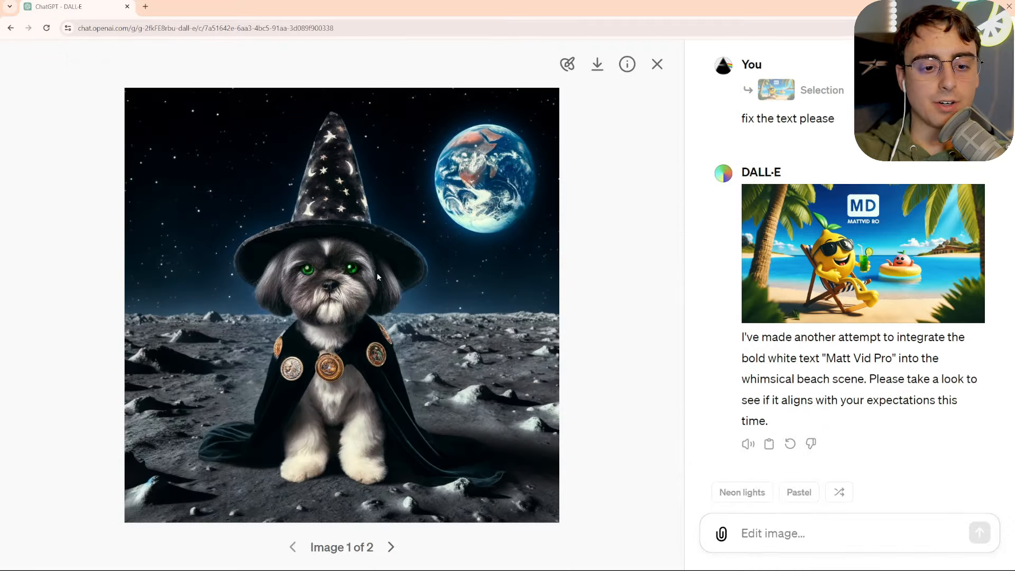
# Mark the sky above the dog and request massive 'Hello World' text at the top, then return to chat.
pyautogui.click(567, 65)
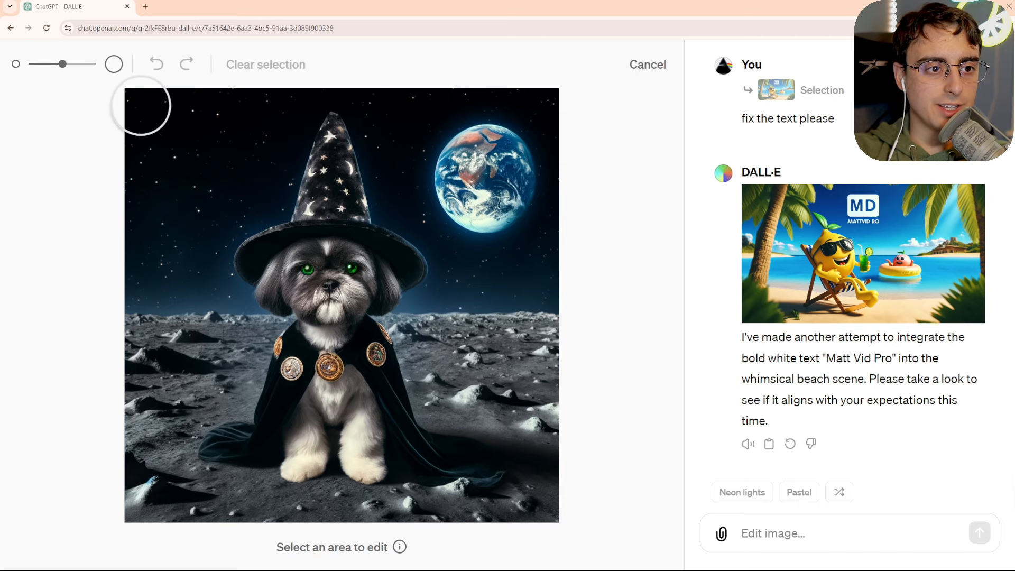
pyautogui.moveTo(141, 106); pyautogui.dragTo(550, 233)
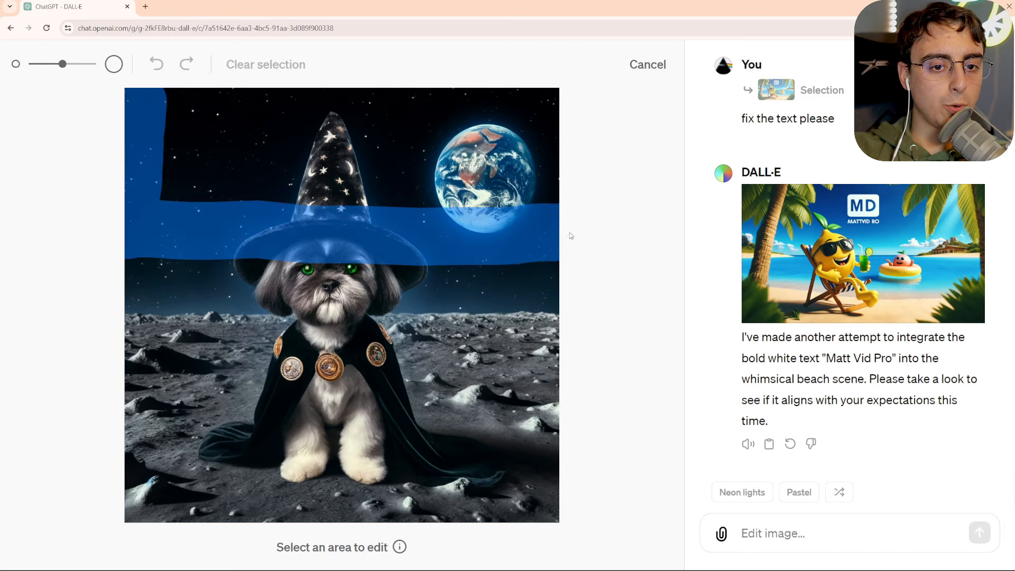
pyautogui.write('massive text at the')
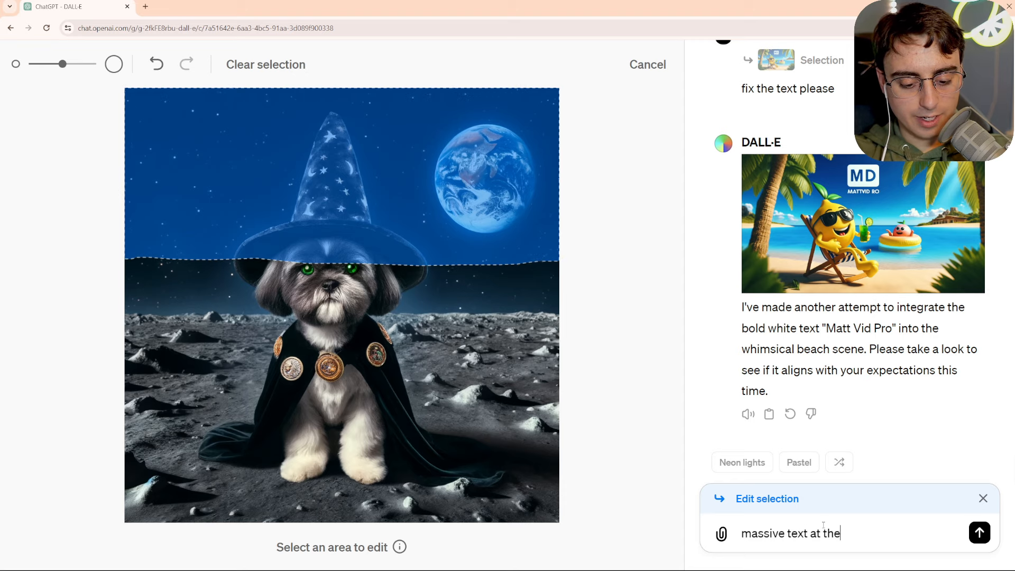
pyautogui.write('top reads')
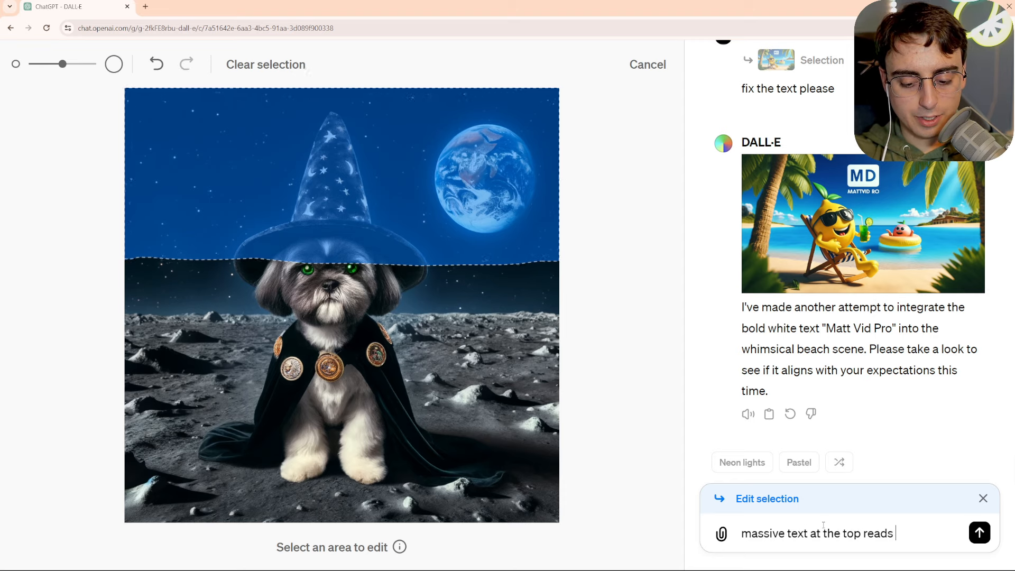
pyautogui.write('"Hello World"')
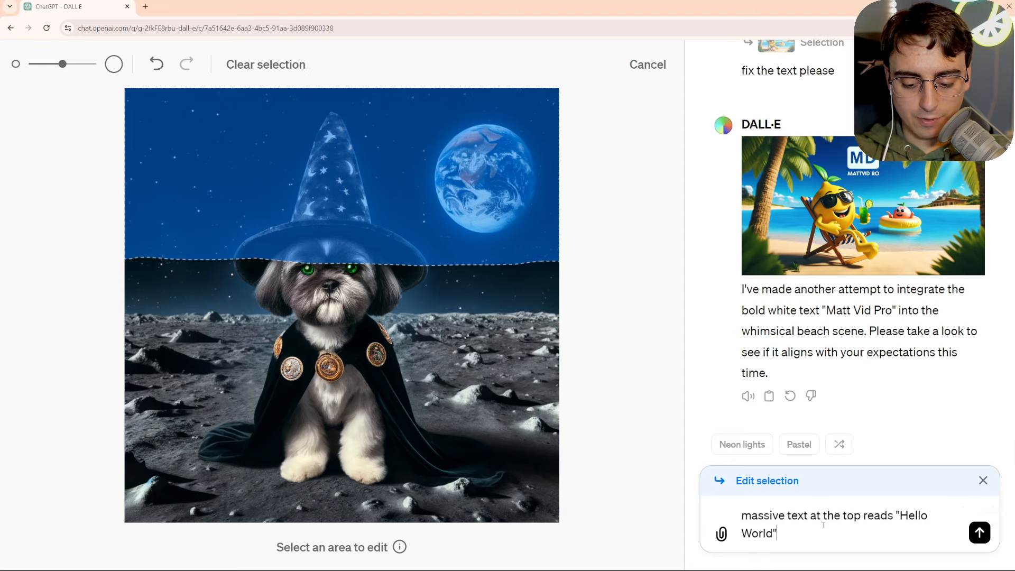
pyautogui.click(978, 532)
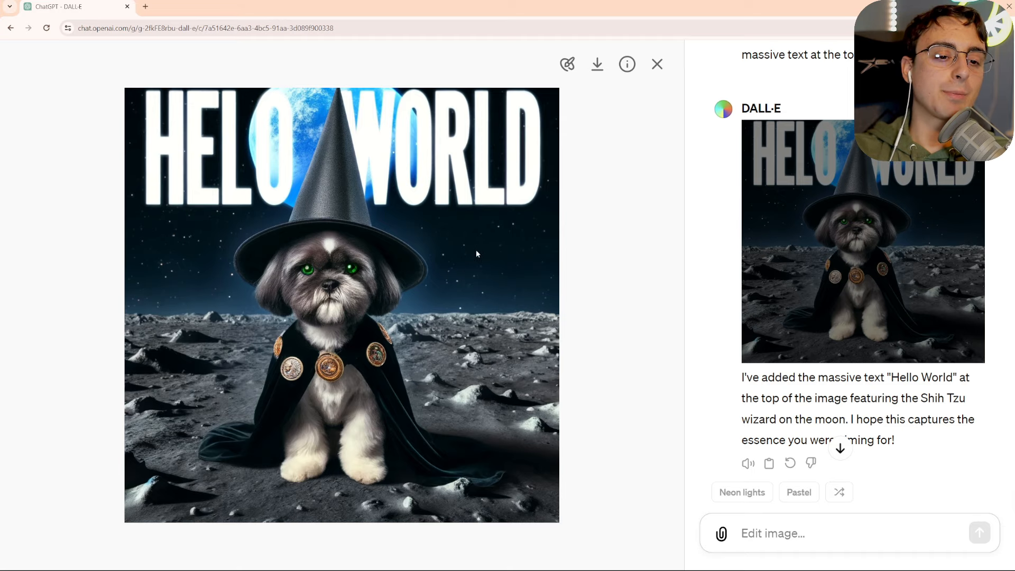
pyautogui.moveTo(481, 228)
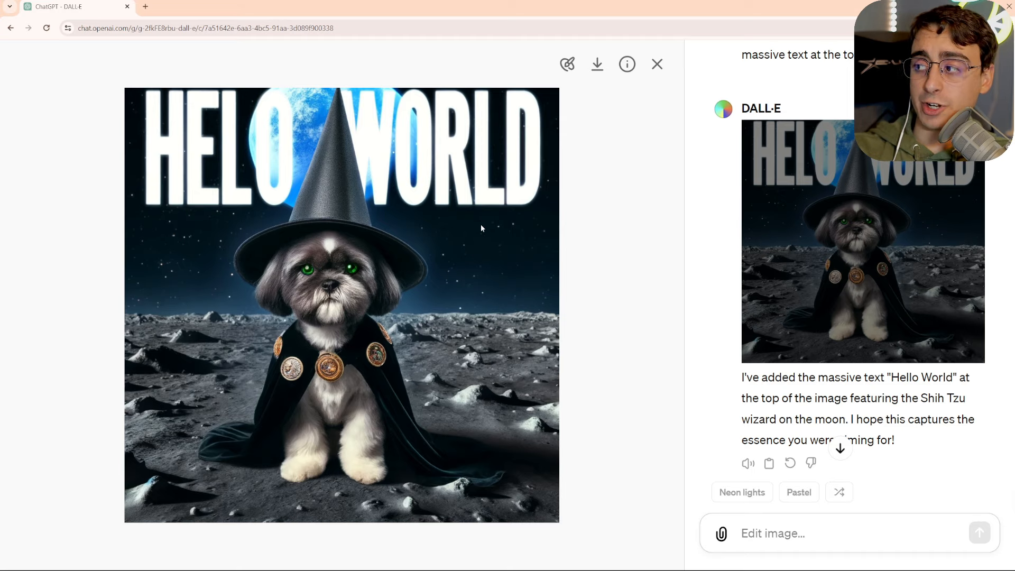
pyautogui.click(656, 63)
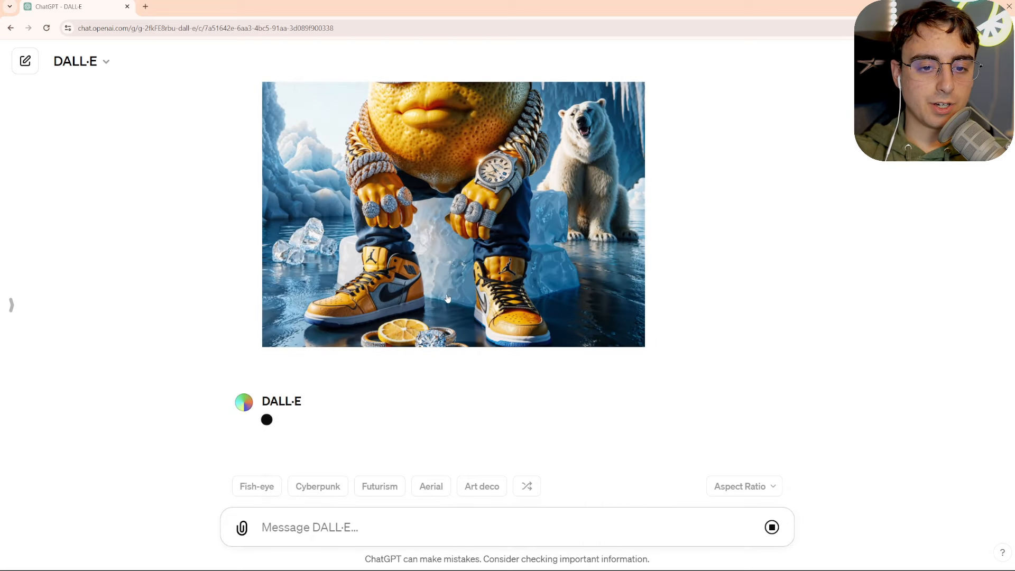
# Request the reverse scene with the lemon on the surface of the sun and browse the results.
pyautogui.click(454, 214)
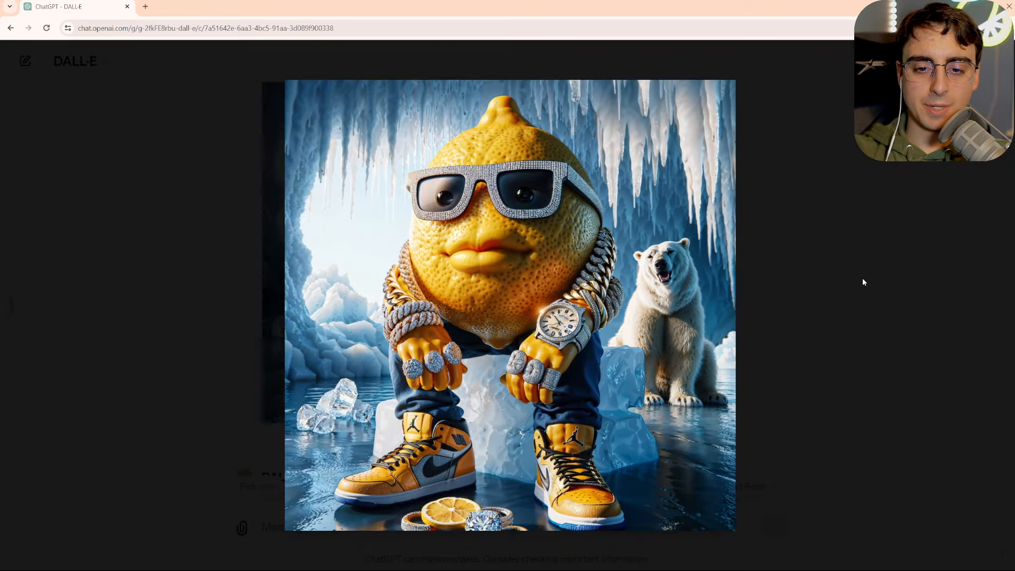
pyautogui.scroll(-3)
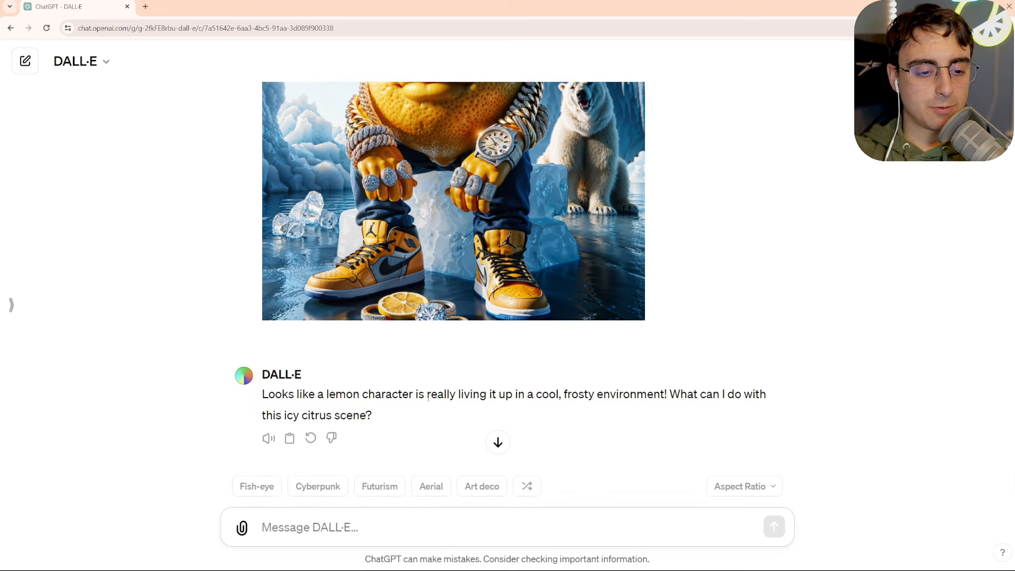
pyautogui.write('do the reverse')
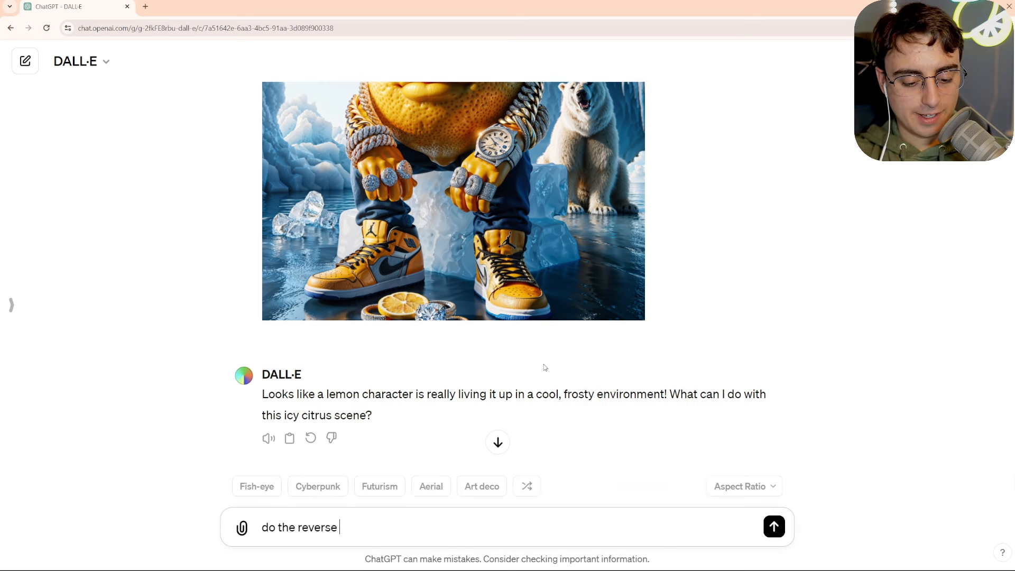
pyautogui.write('he is basi')
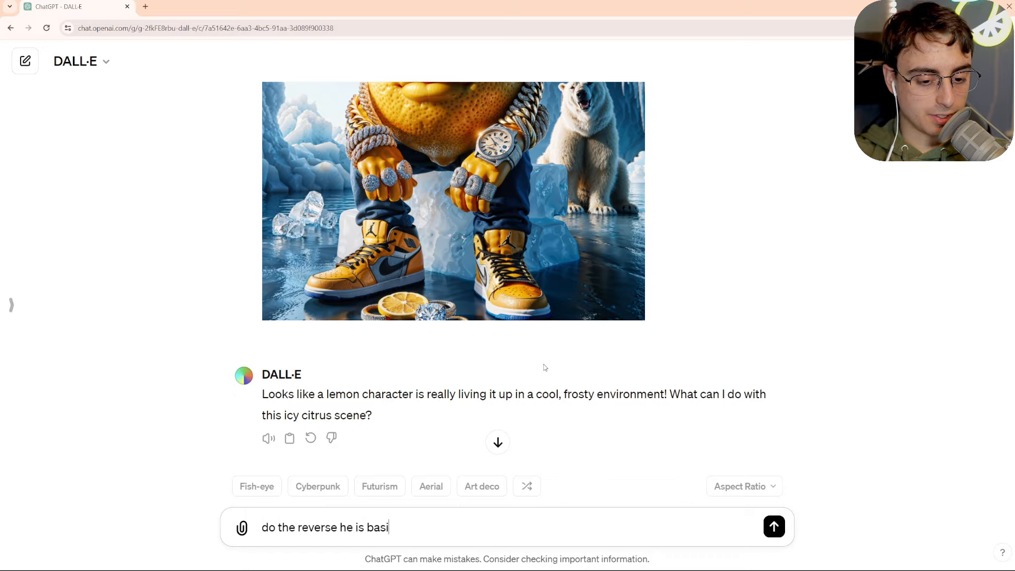
pyautogui.click(774, 526)
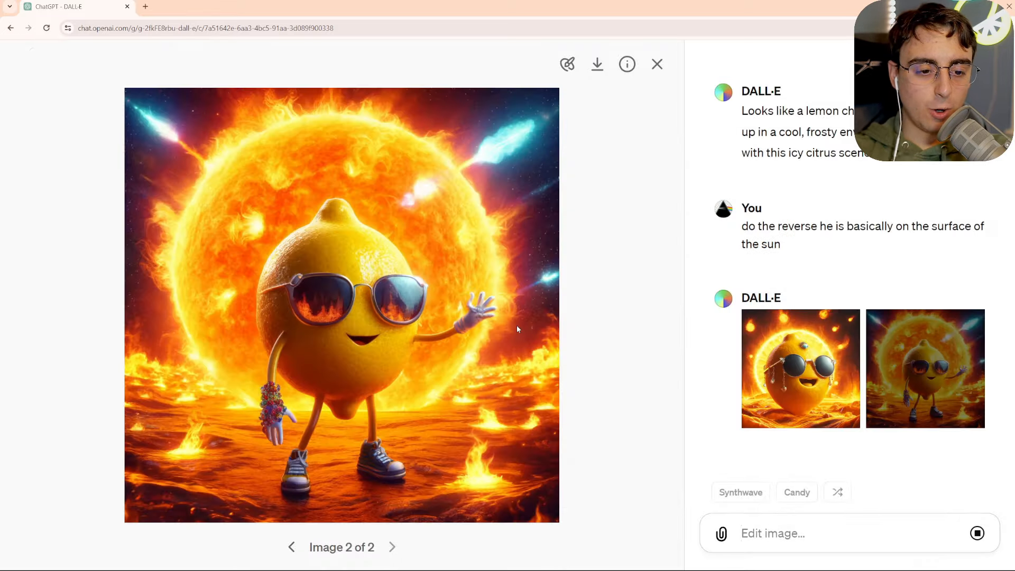
pyautogui.click(567, 65)
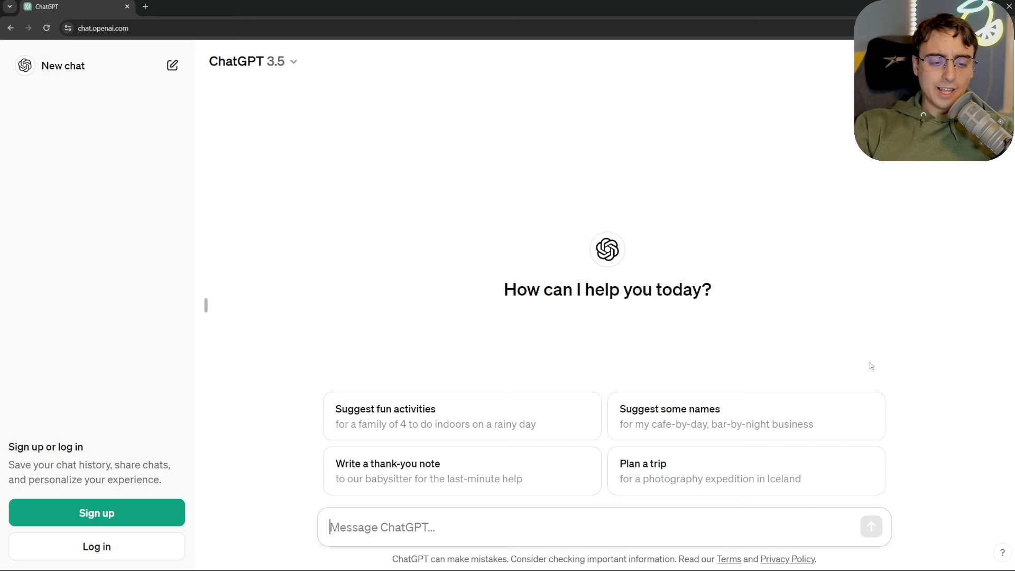
# Send test messages to logged-out ChatGPT 3.5, including a question about the user's name.
pyautogui.click(253, 62)
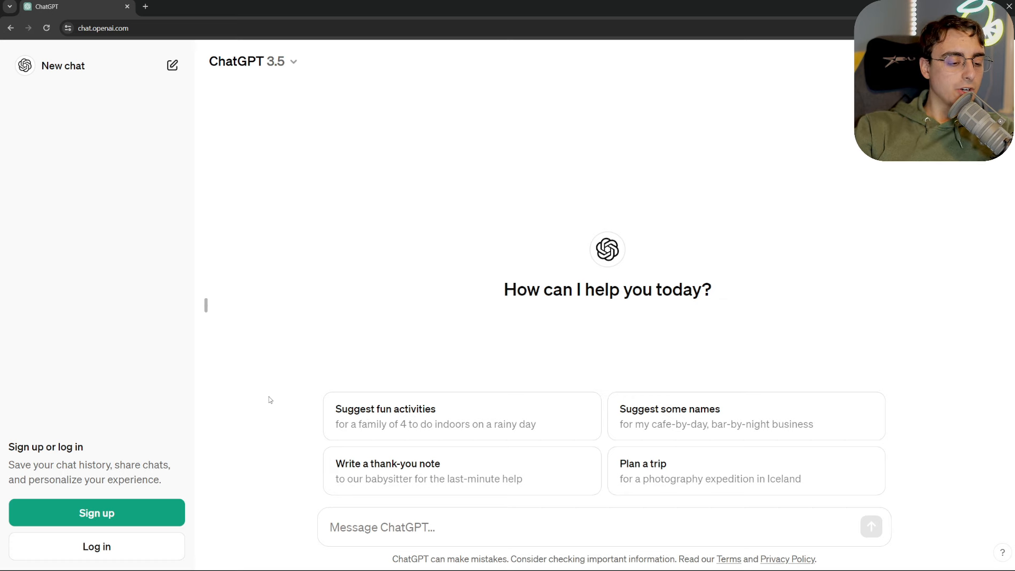
pyautogui.moveTo(224, 394)
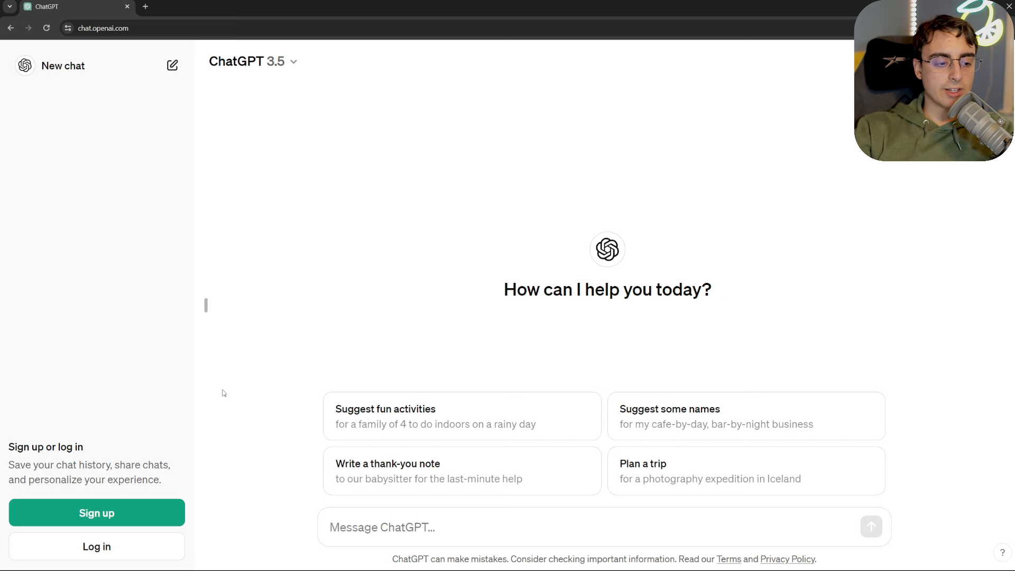
pyautogui.moveTo(106, 452)
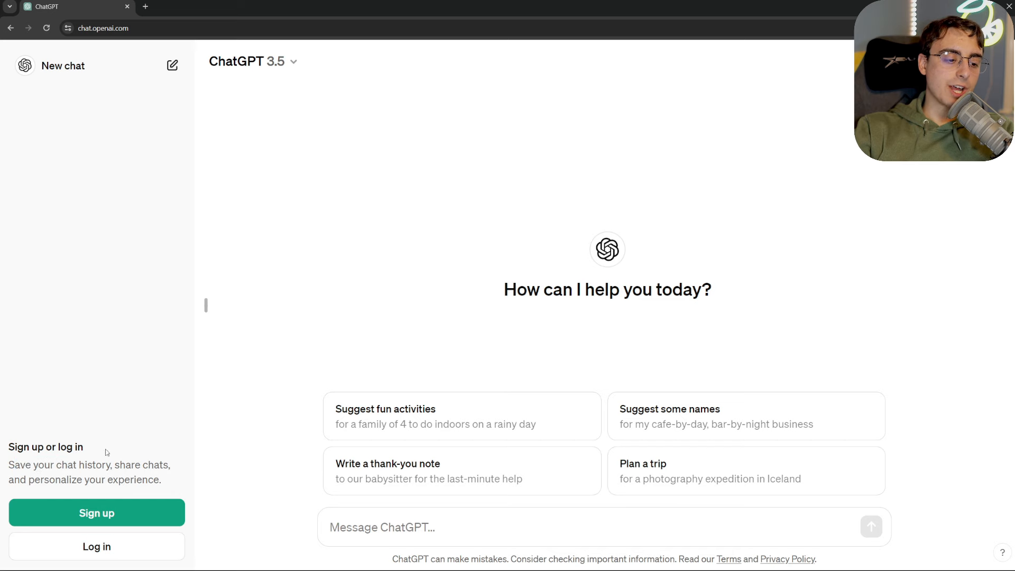
pyautogui.moveTo(200, 314)
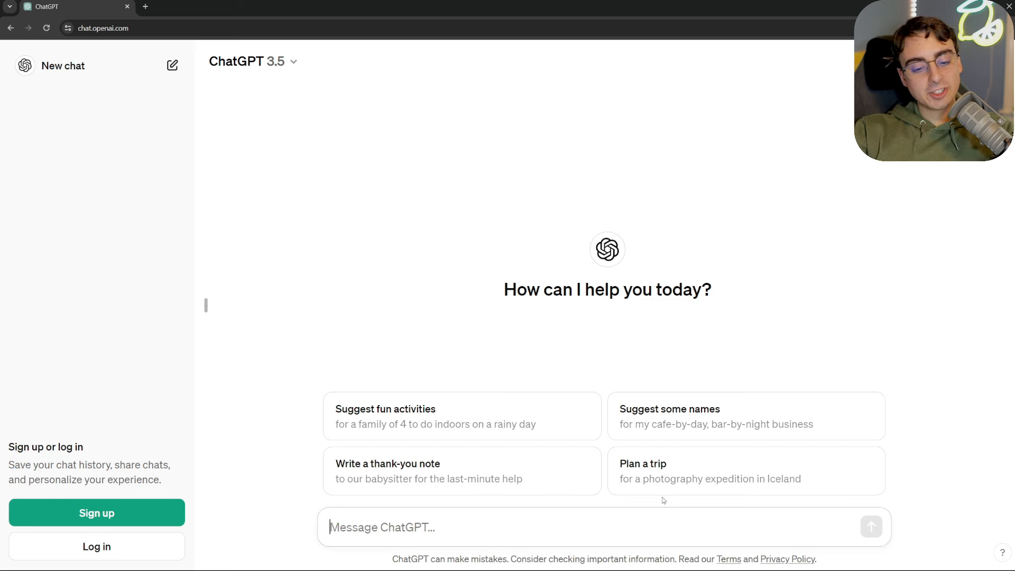
pyautogui.write('was')
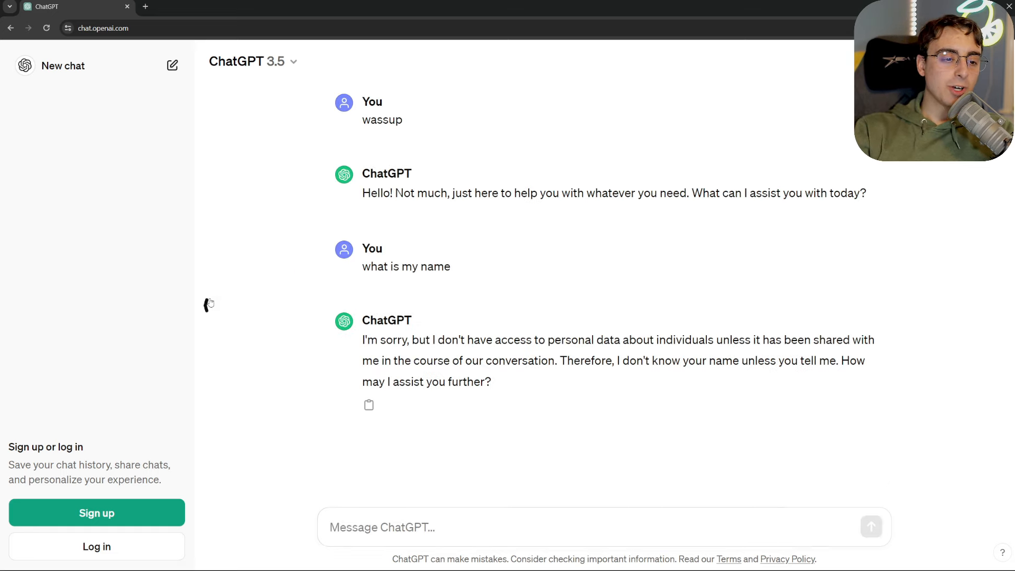
pyautogui.click(173, 65)
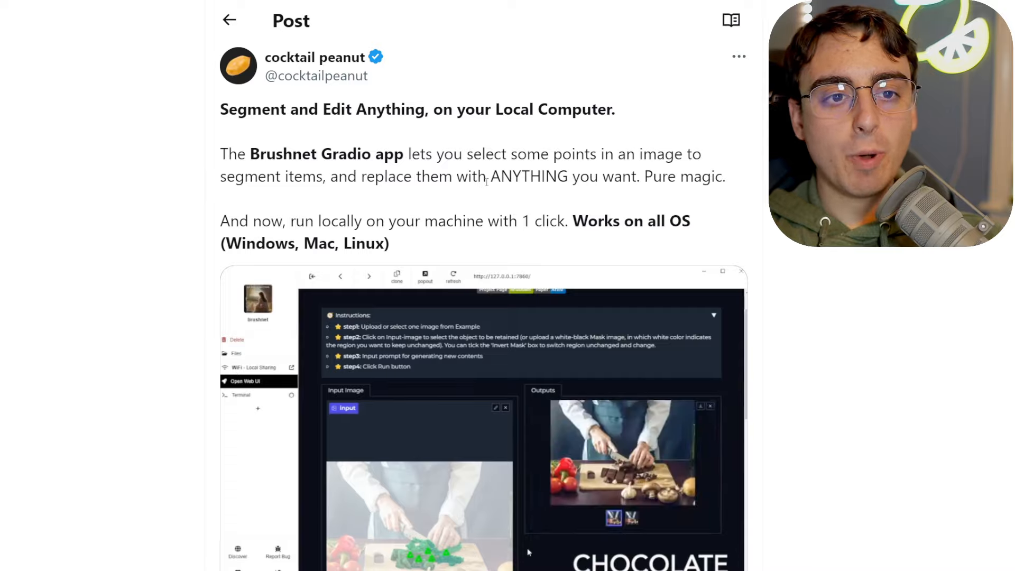
# Scroll through the BrushNet post's demo and replies noting its roughly 20GB disk requirement.
pyautogui.scroll(-3)
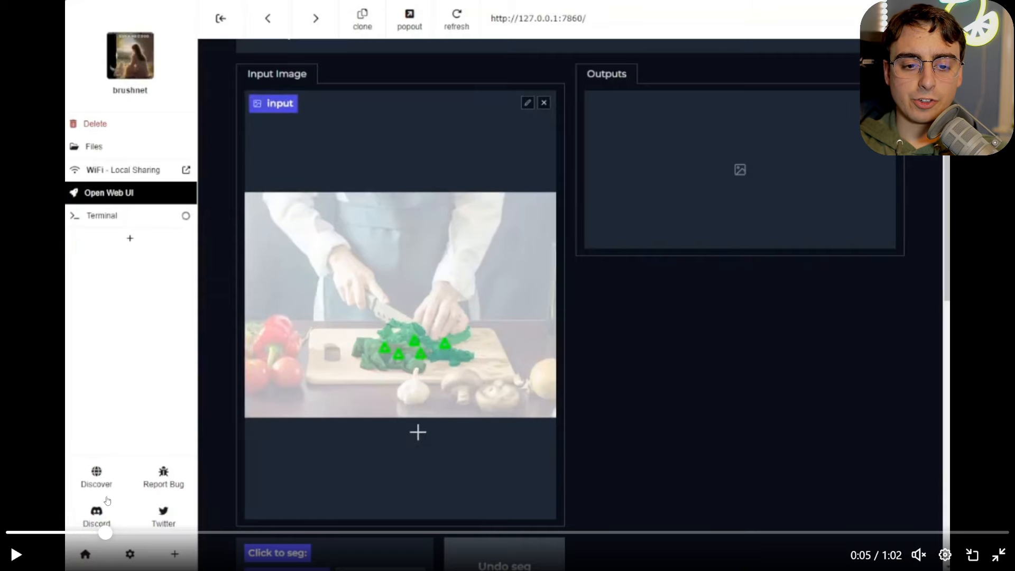
pyautogui.scroll(-3)
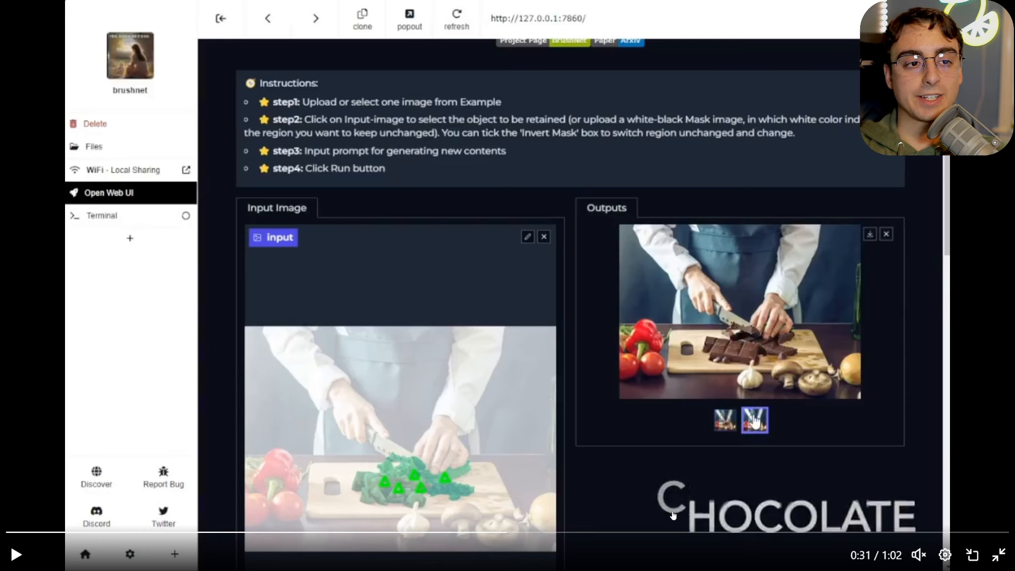
pyautogui.moveTo(648, 505)
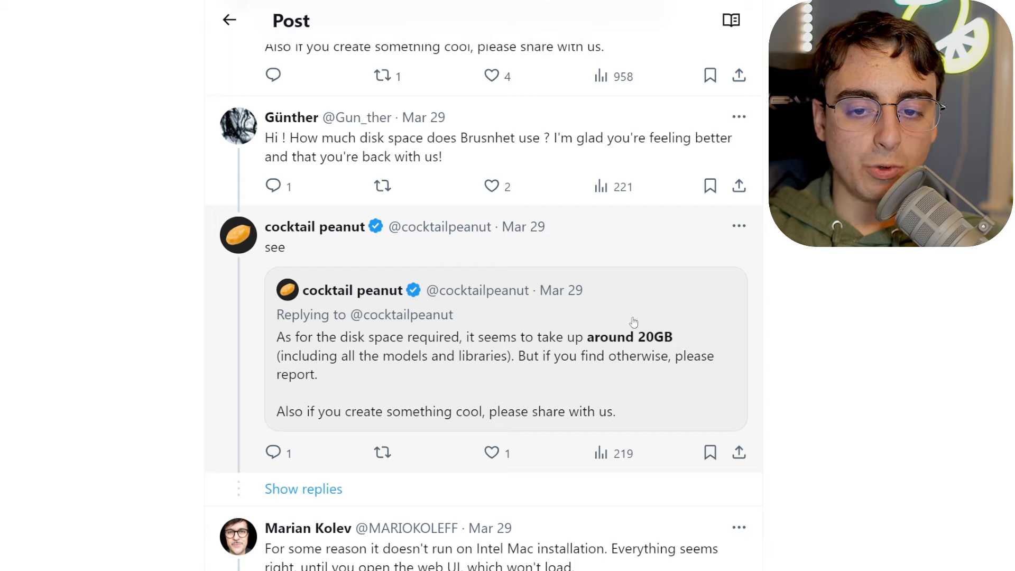
pyautogui.scroll(-3)
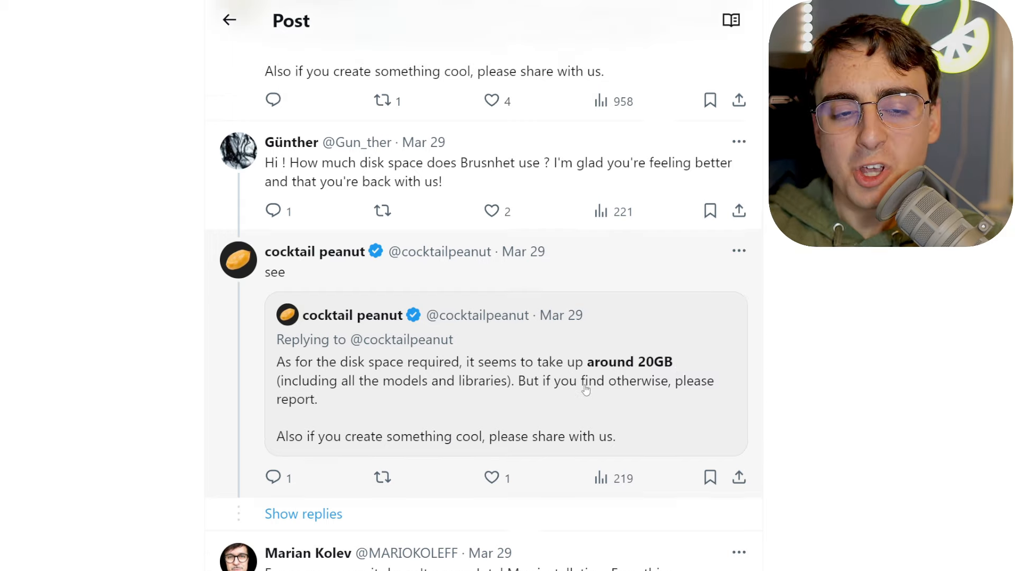